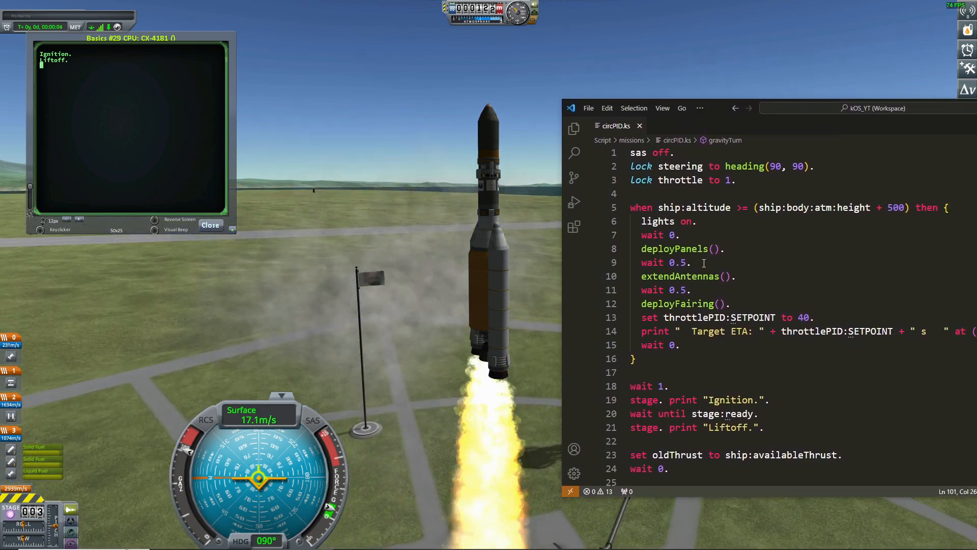
- Mark the liftoff staging line in the script while the rocket lifts off under throttle PID
double_click(721, 373)
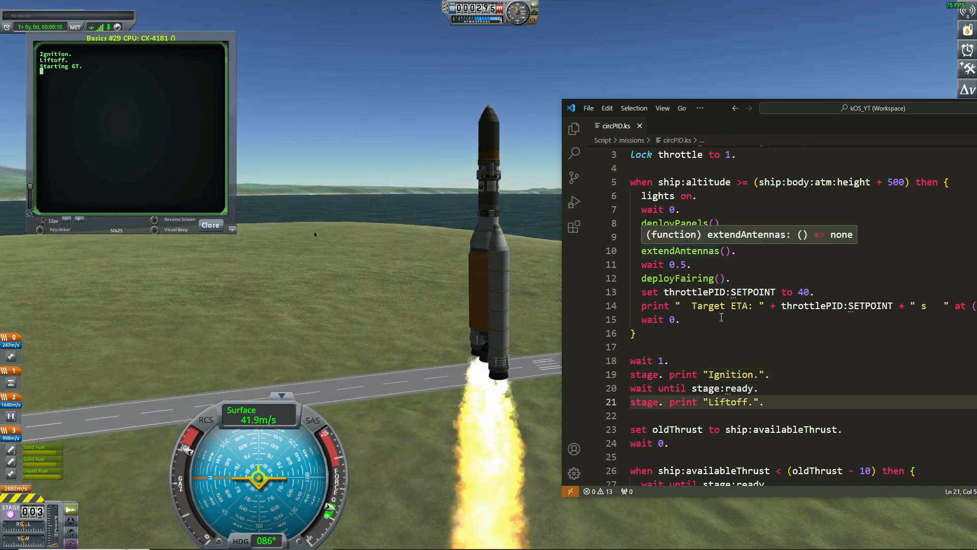
scroll("down", 3)
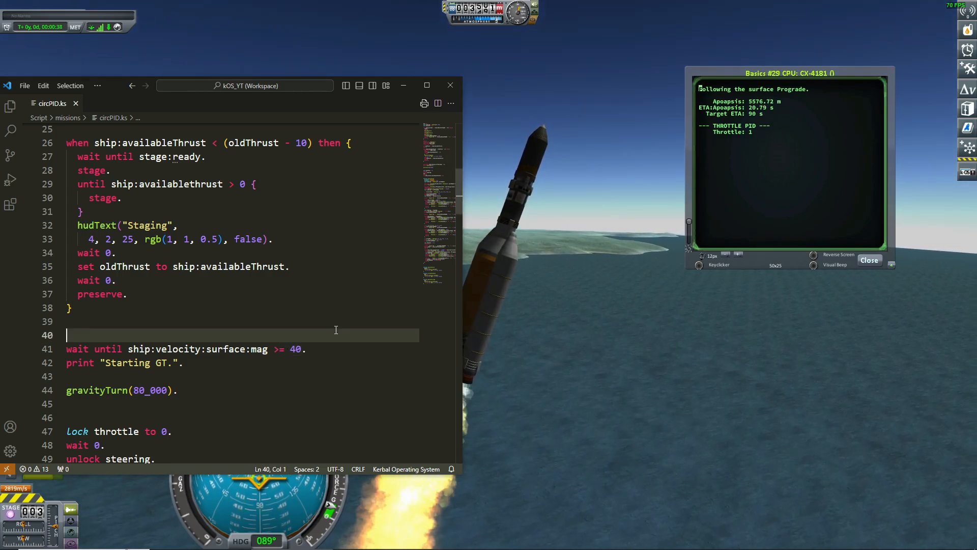
scroll("down", 3)
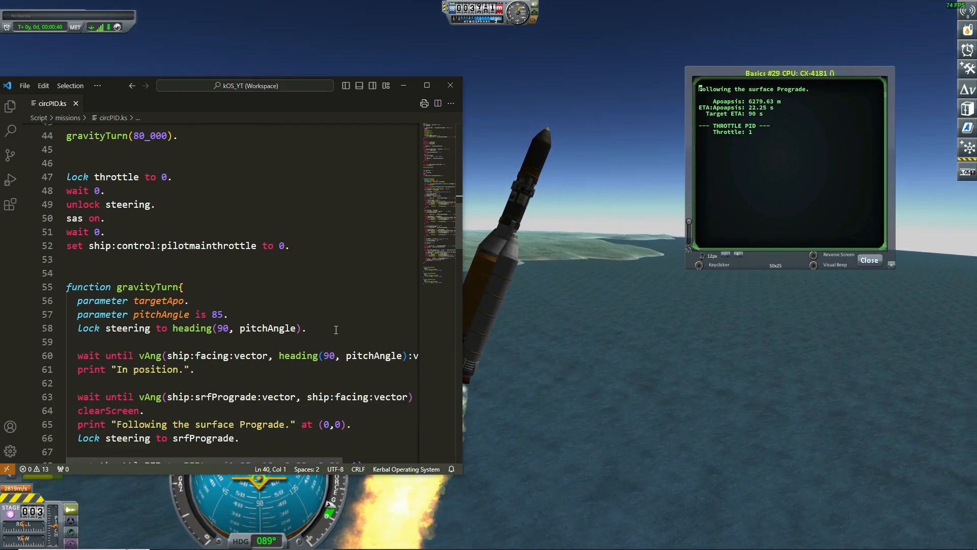
scroll("down", 3)
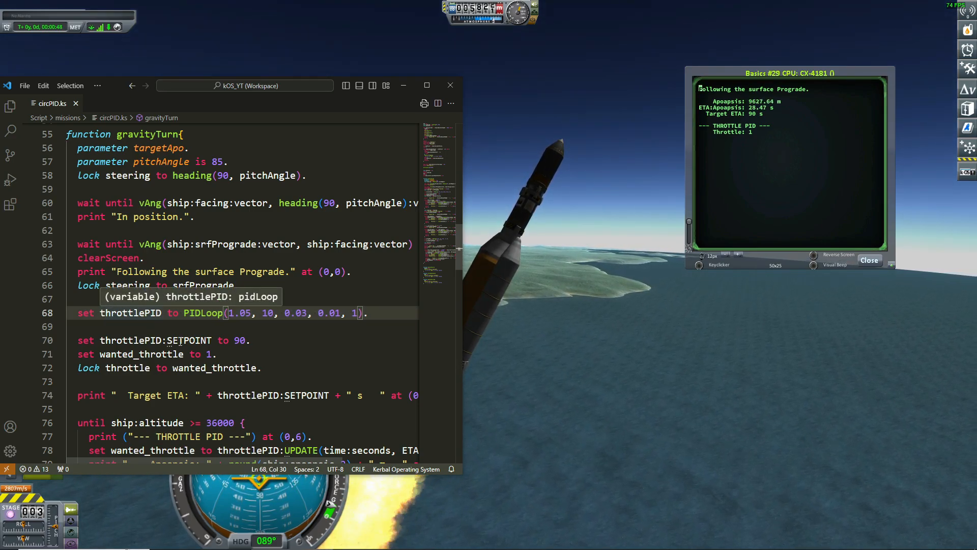
double_click(238, 340)
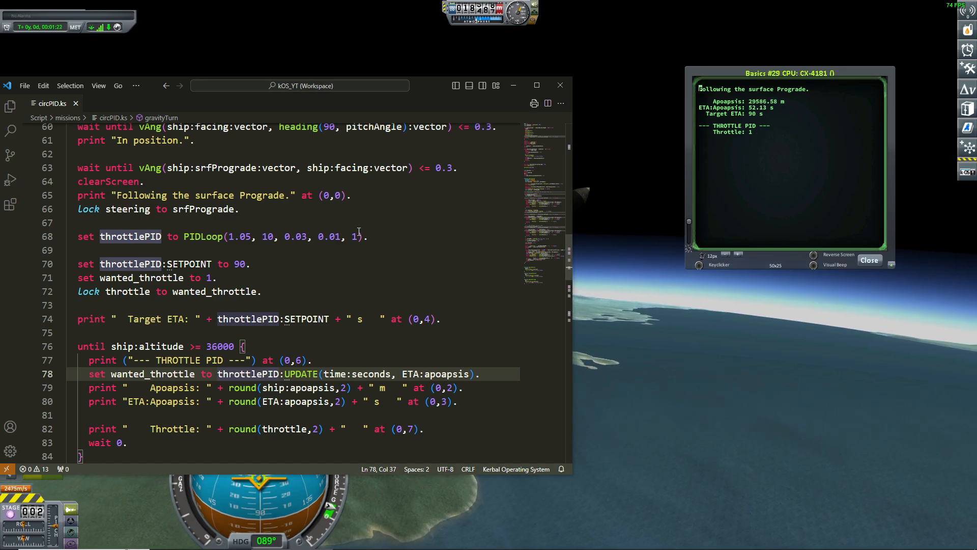
double_click(328, 236)
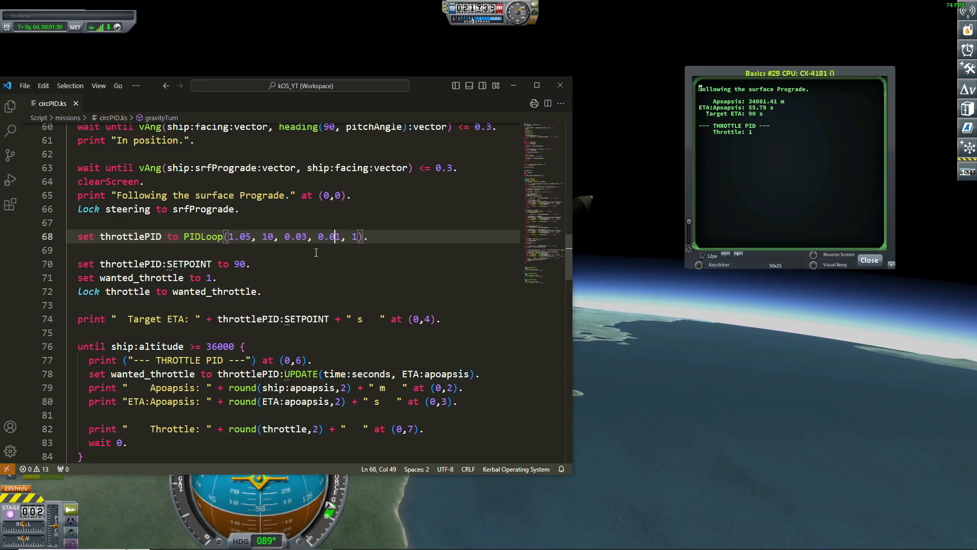
scroll("down", 3)
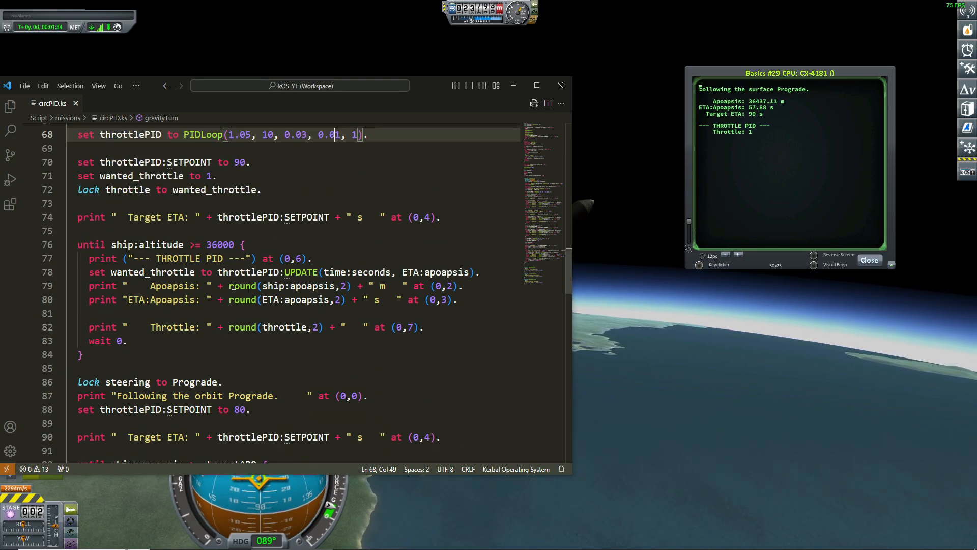
double_click(211, 245)
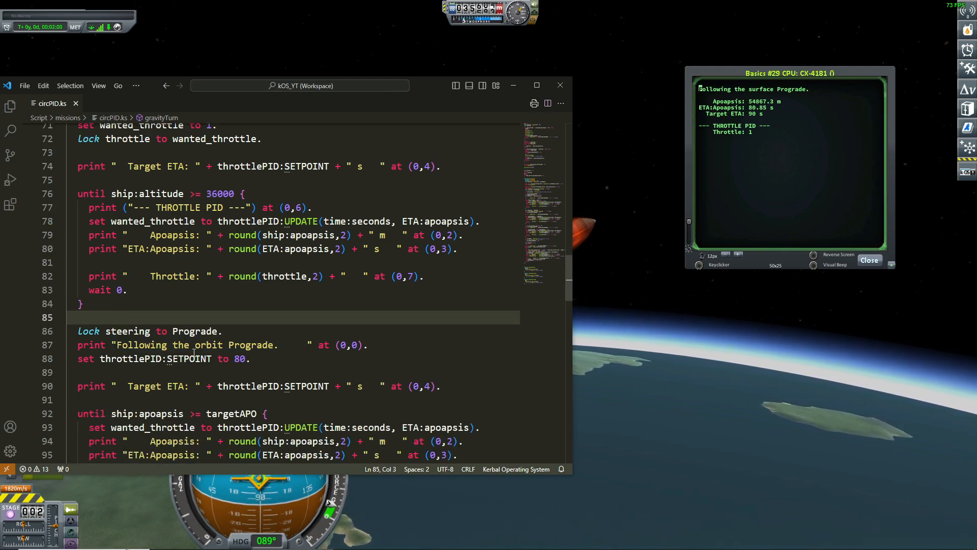
double_click(194, 331)
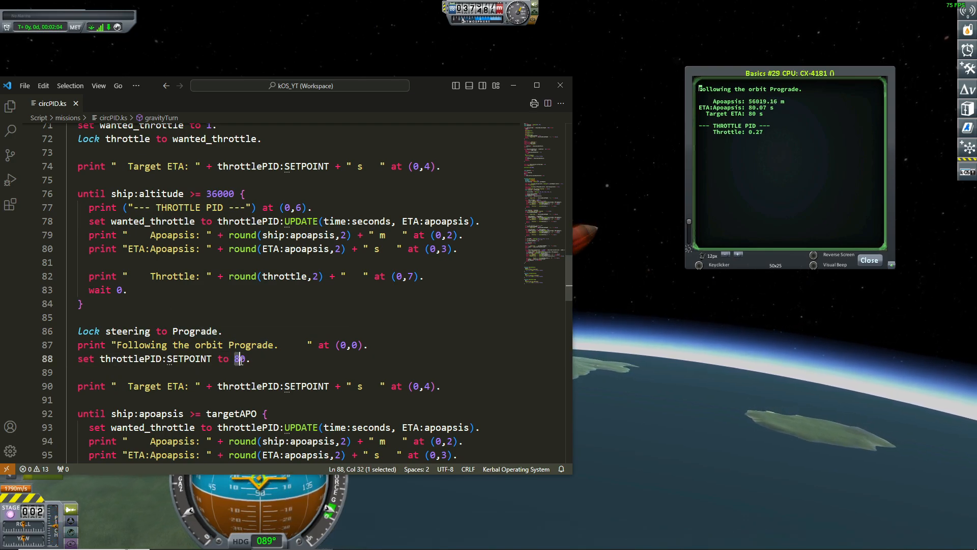
type("8")
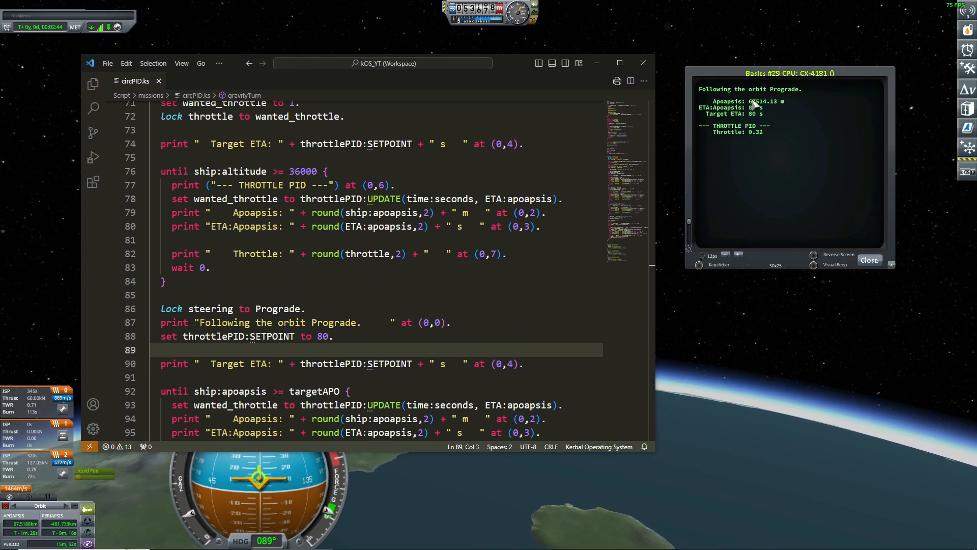
scroll("down", 3)
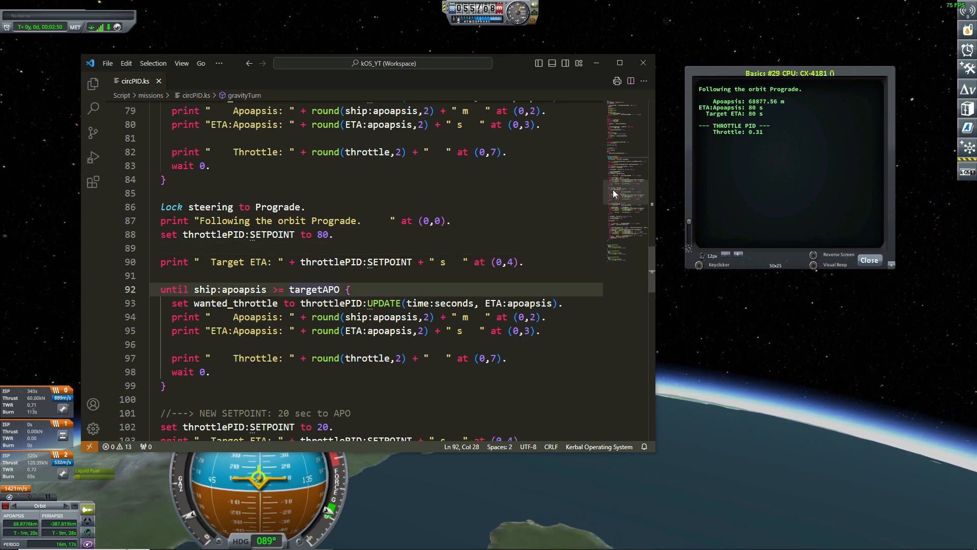
scroll("up", 3)
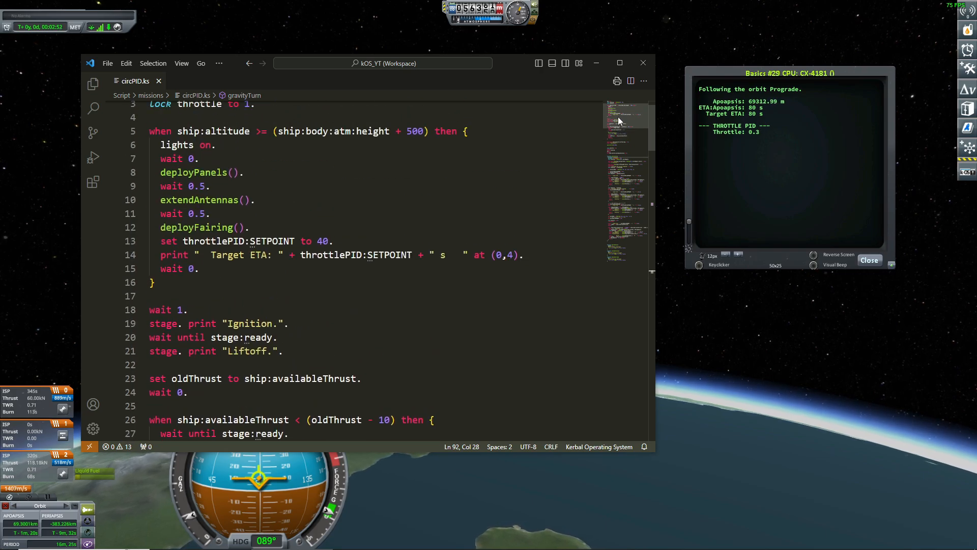
scroll("down", 3)
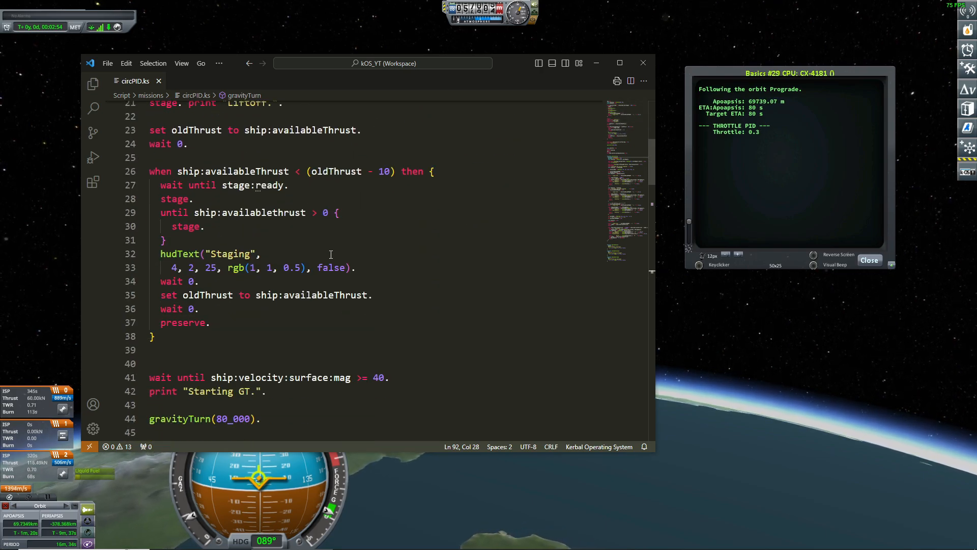
scroll("down", 3)
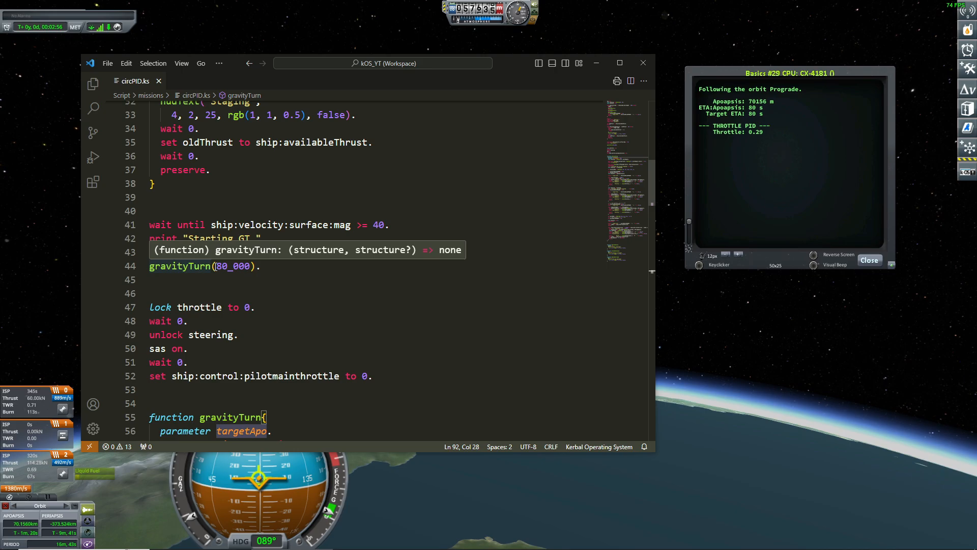
left_click(288, 293)
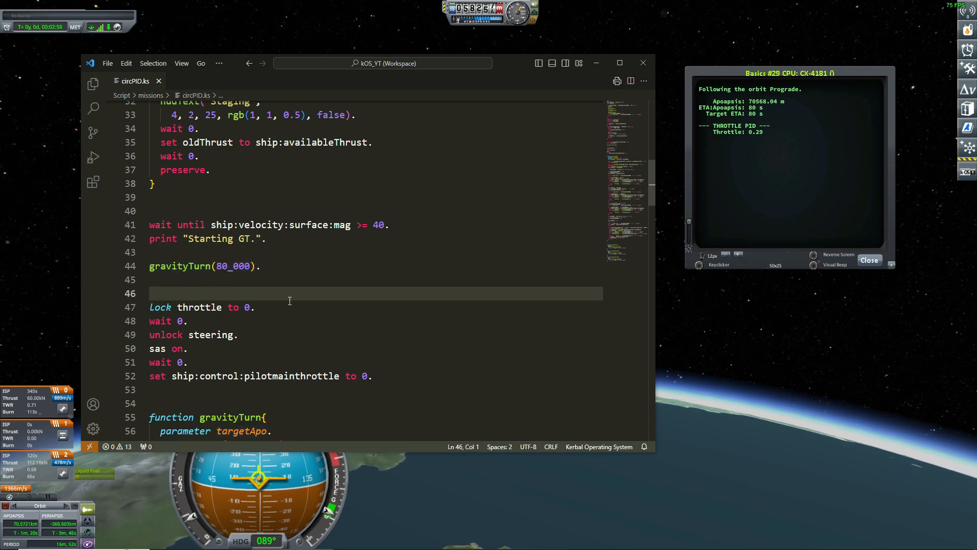
scroll("down", 3)
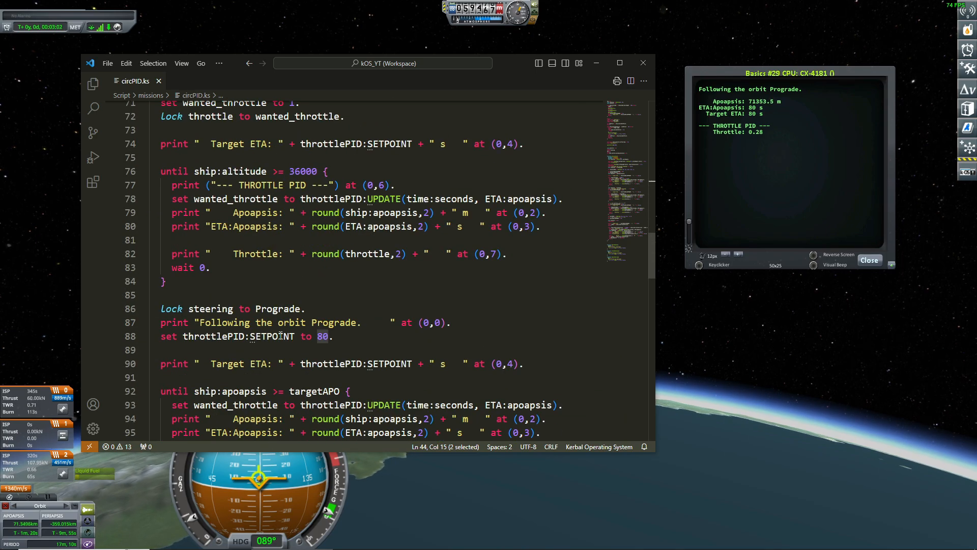
scroll("down", 3)
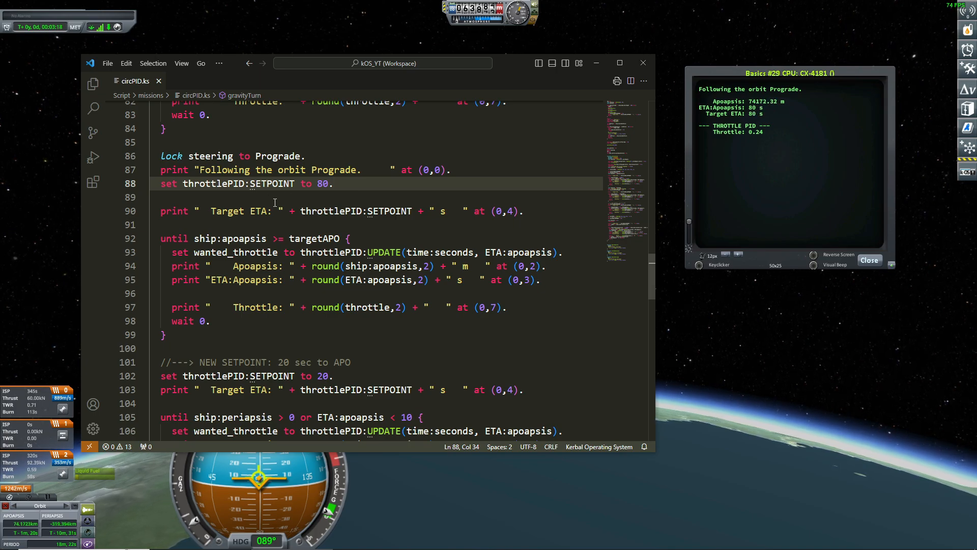
mouse_move(319, 238)
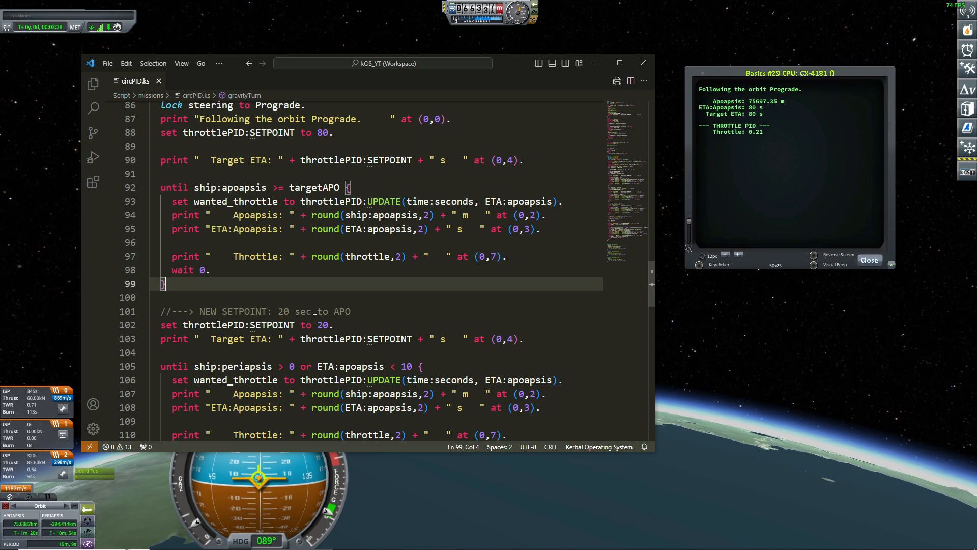
double_click(324, 324)
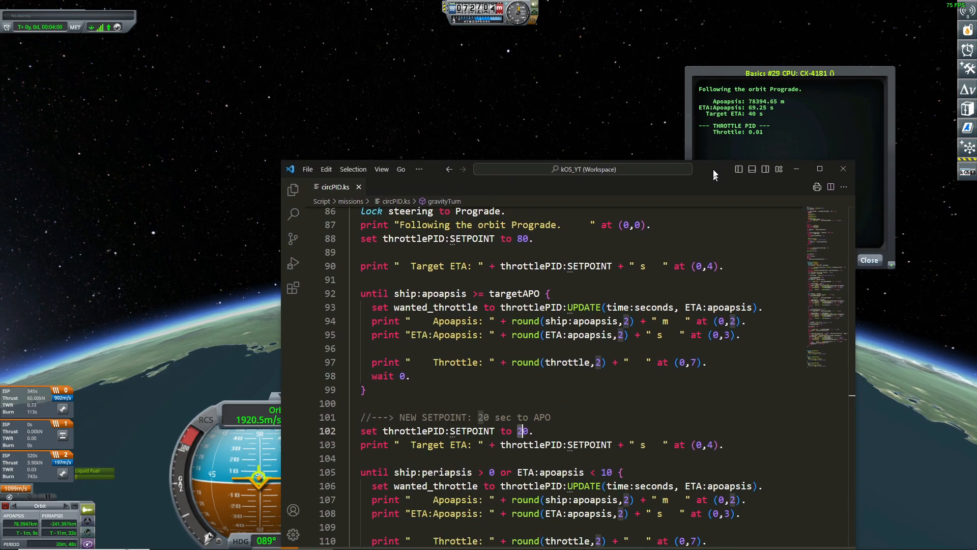
- Point out the atmosphere-height-plus-500 condition and the deployPanels call in circPID.ks
scroll("up", 3)
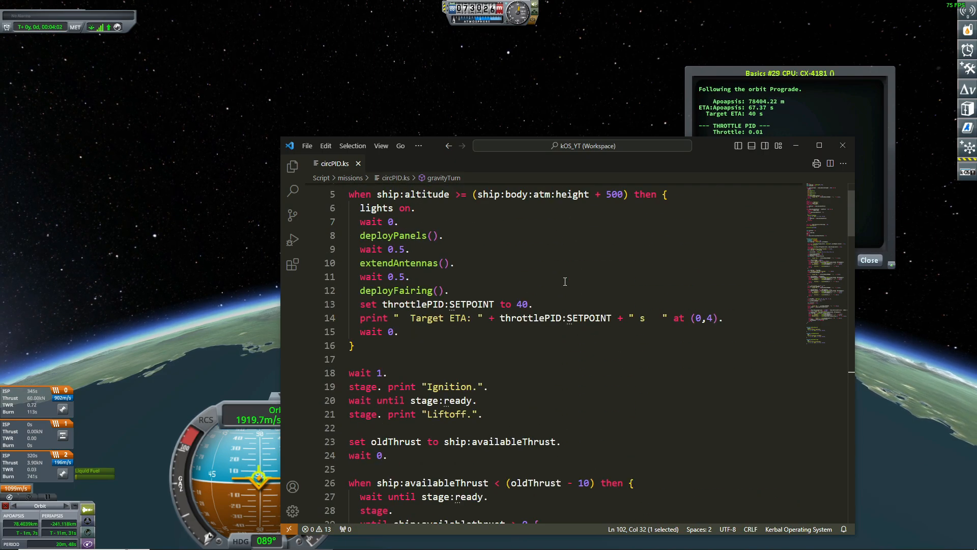
scroll("down", 3)
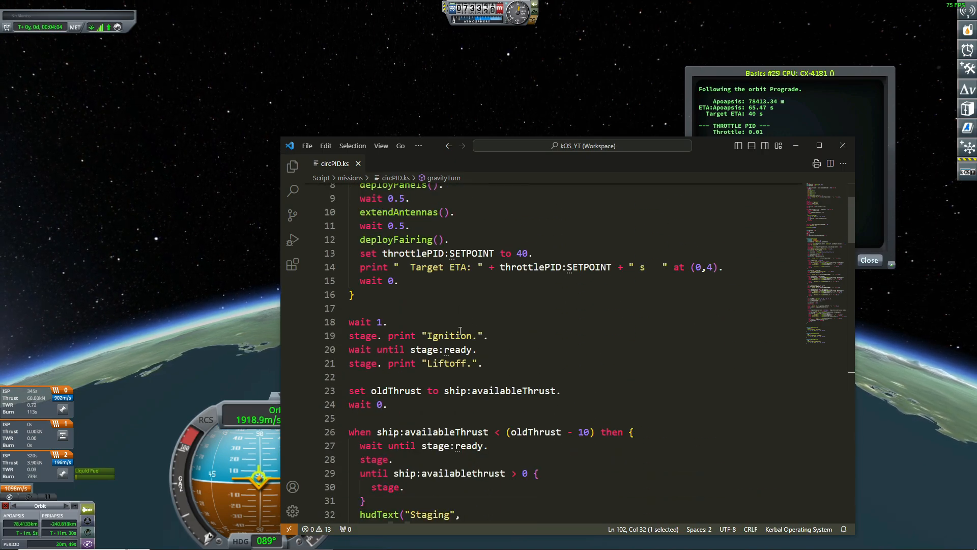
scroll("down", 3)
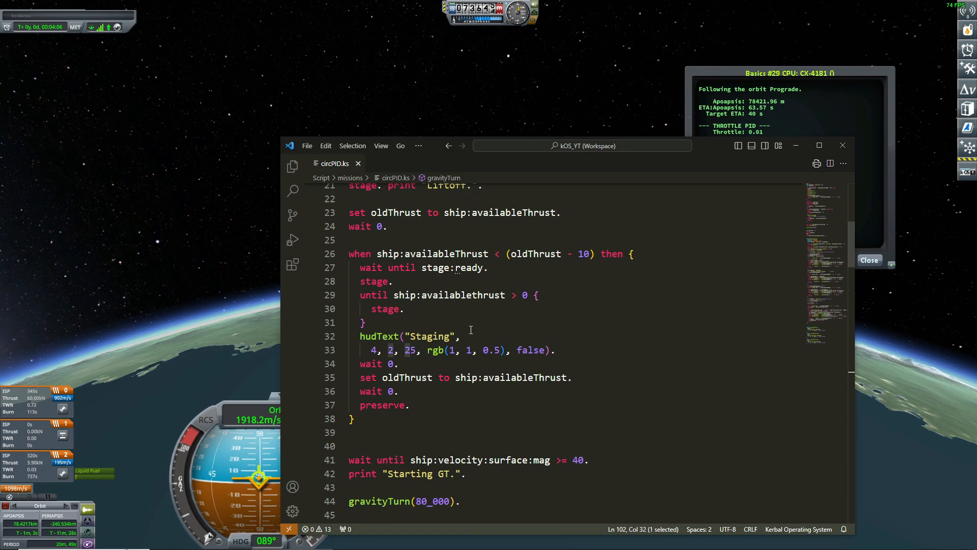
scroll("up", 3)
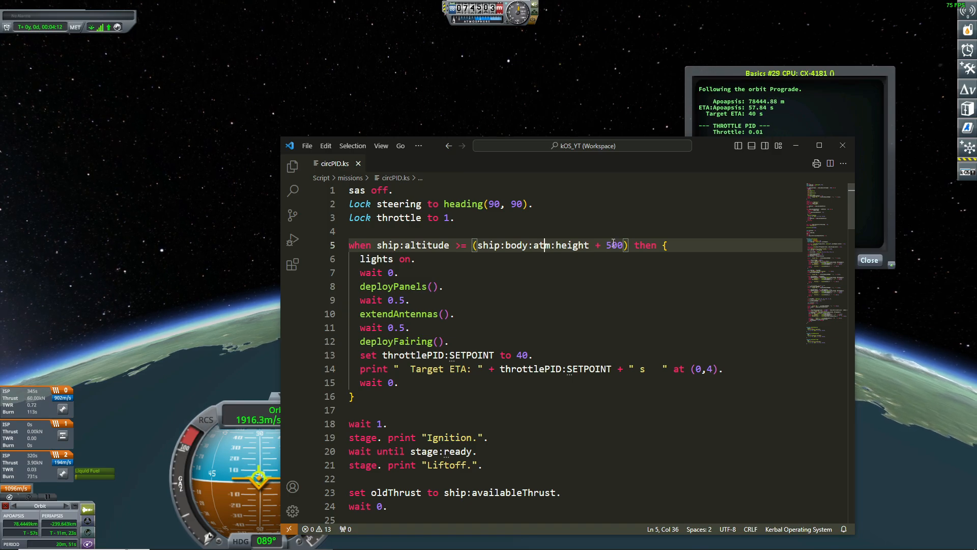
left_click(397, 286)
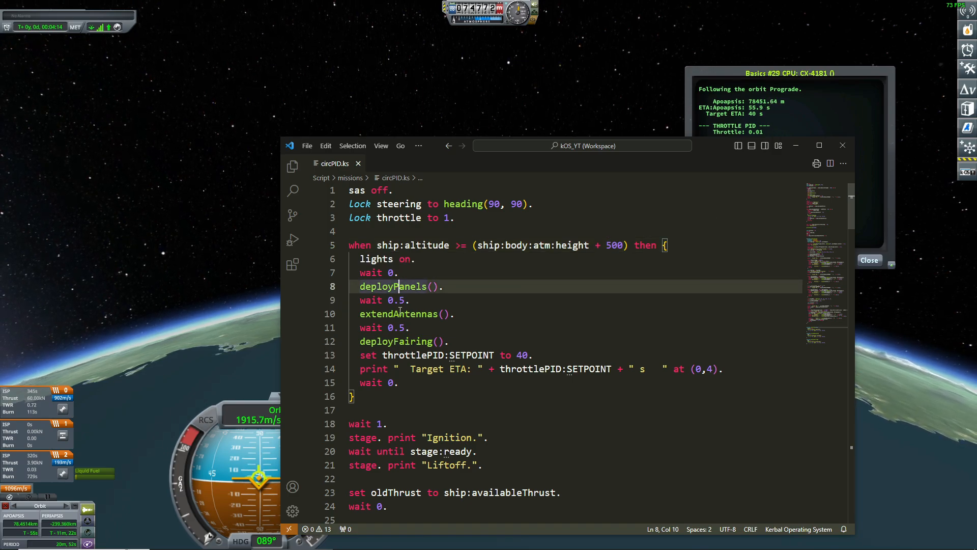
left_click(451, 341)
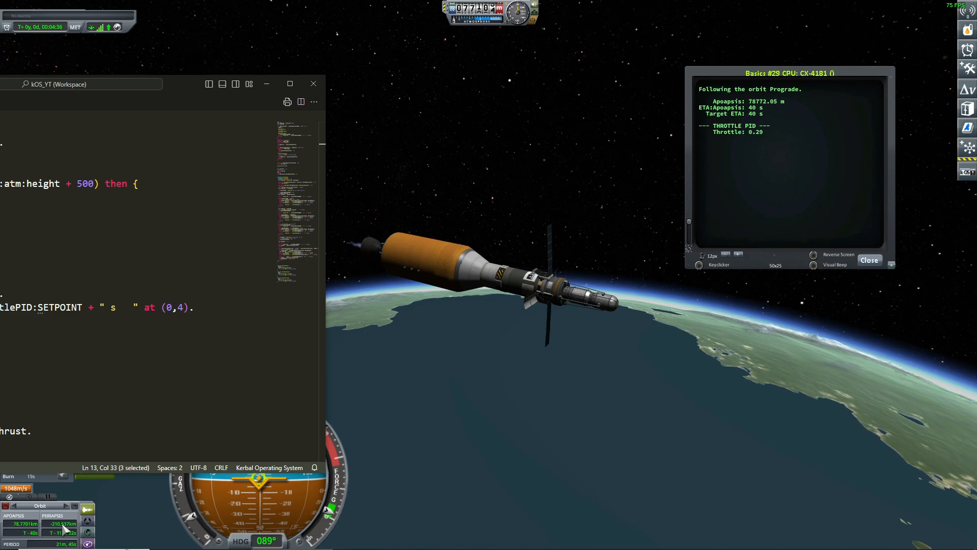
mouse_move(646, 184)
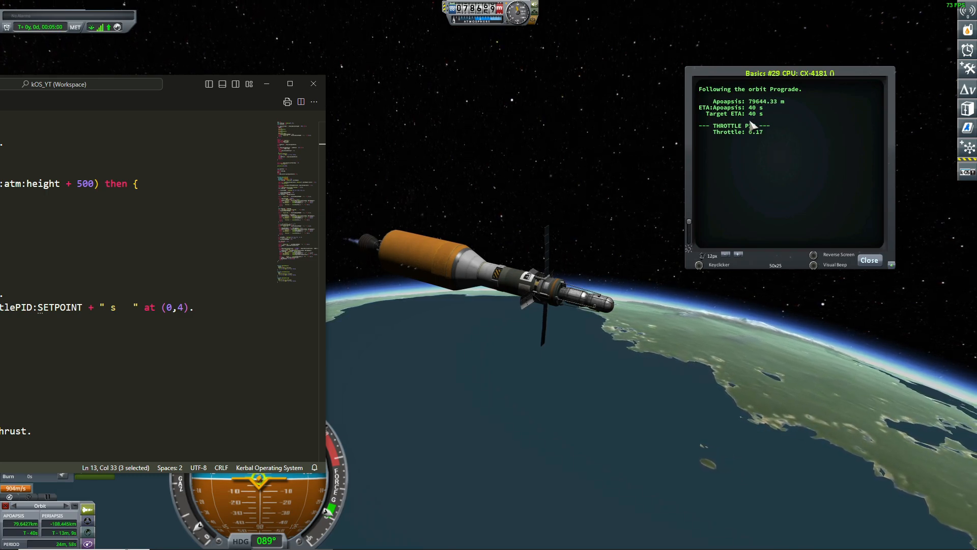
- Let apoapsis reach 80 km so the throttle PID setpoint drops to 20 s to apoapsis
key("space")
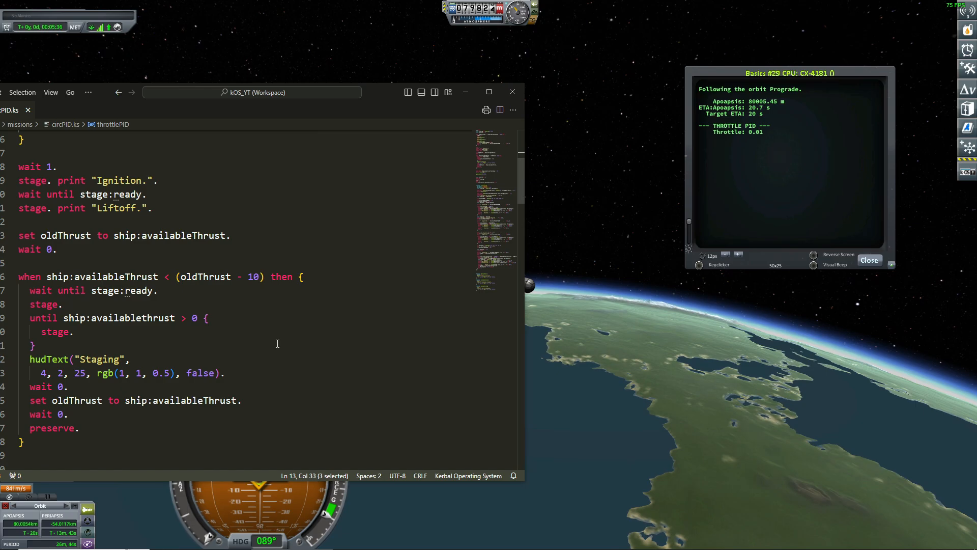
scroll("up", 3)
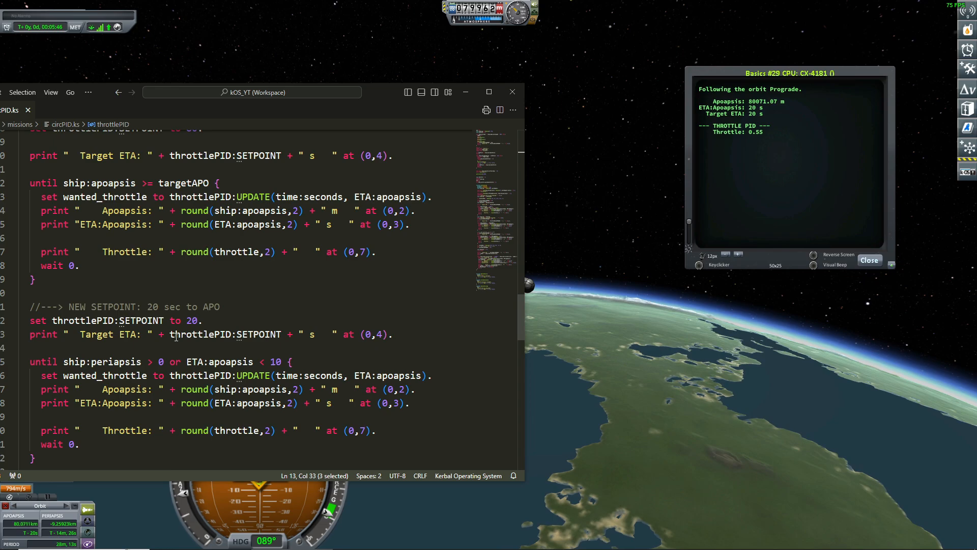
scroll("down", 3)
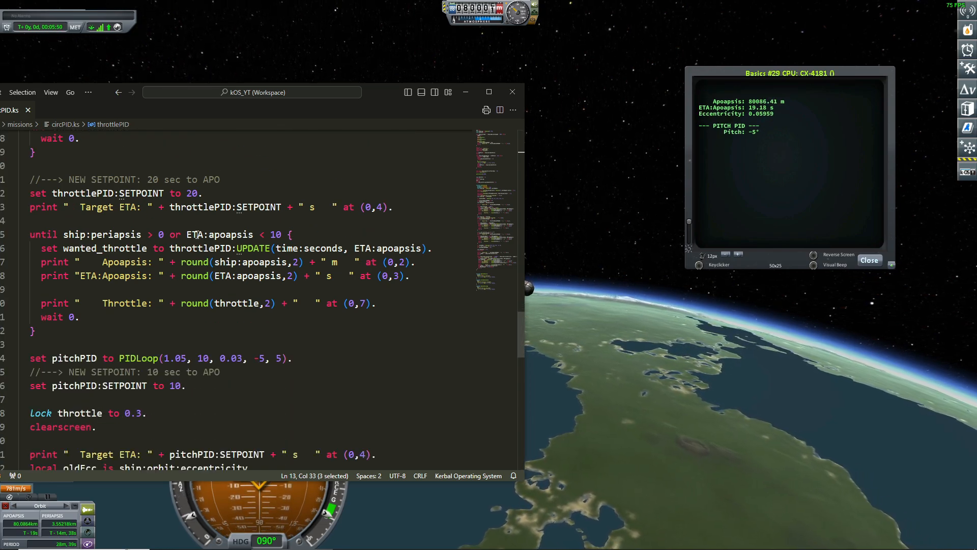
key("Escape")
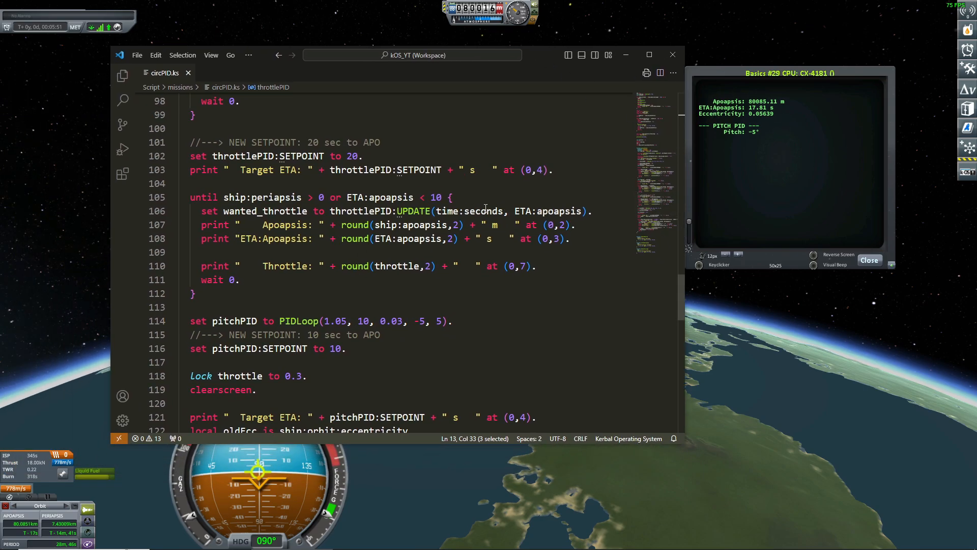
scroll("up", 3)
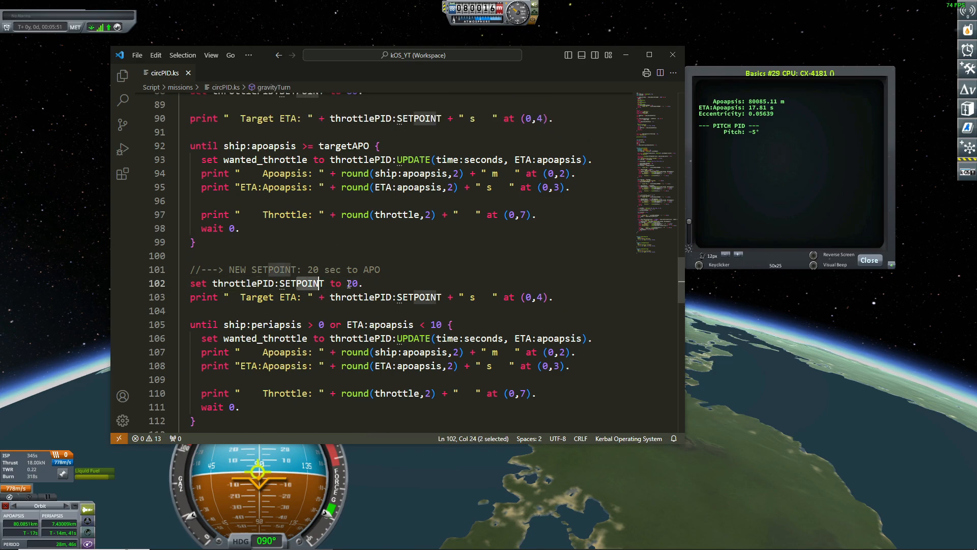
left_click(367, 284)
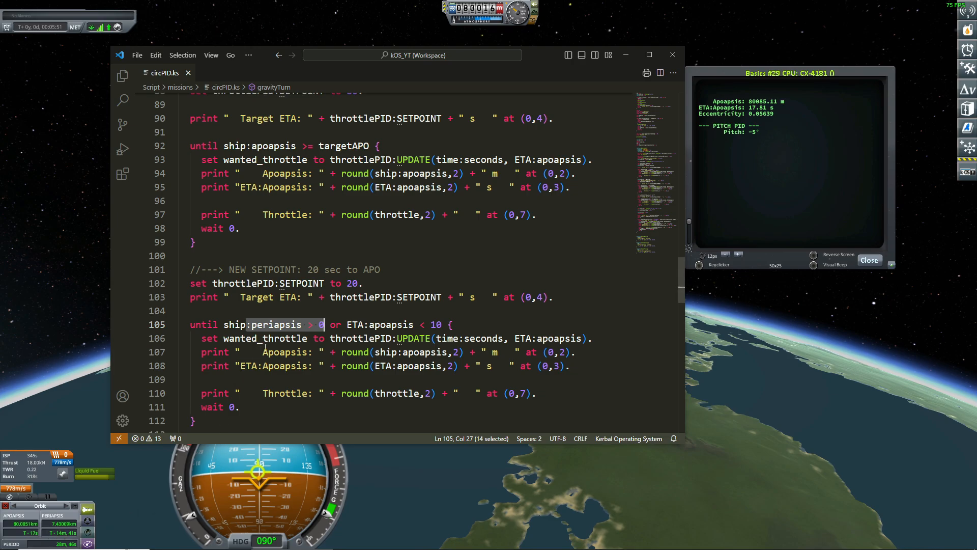
left_click(254, 310)
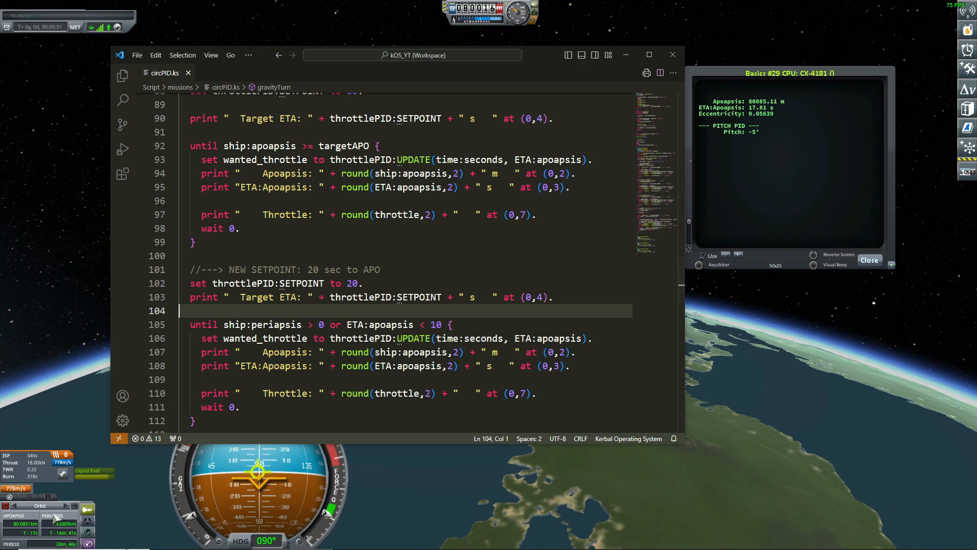
mouse_move(165, 457)
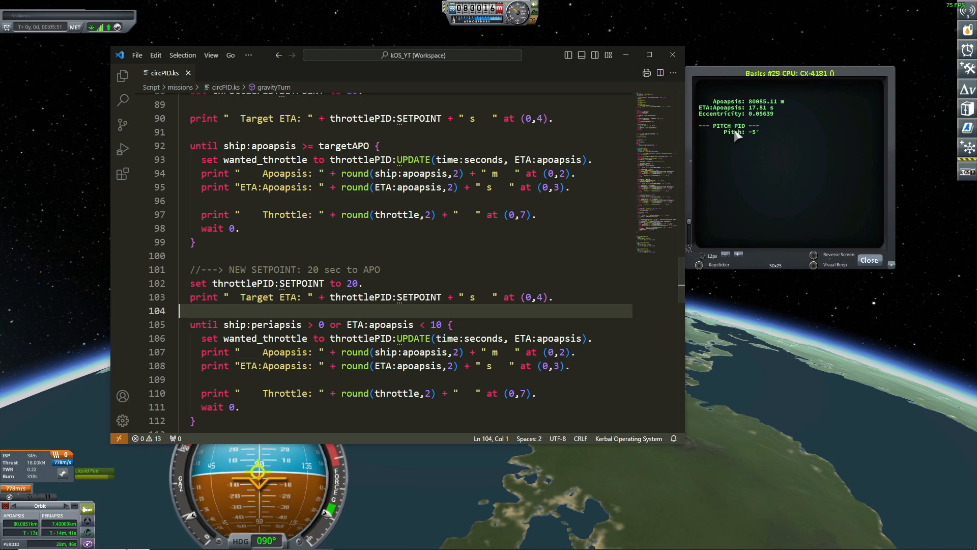
mouse_move(549, 58)
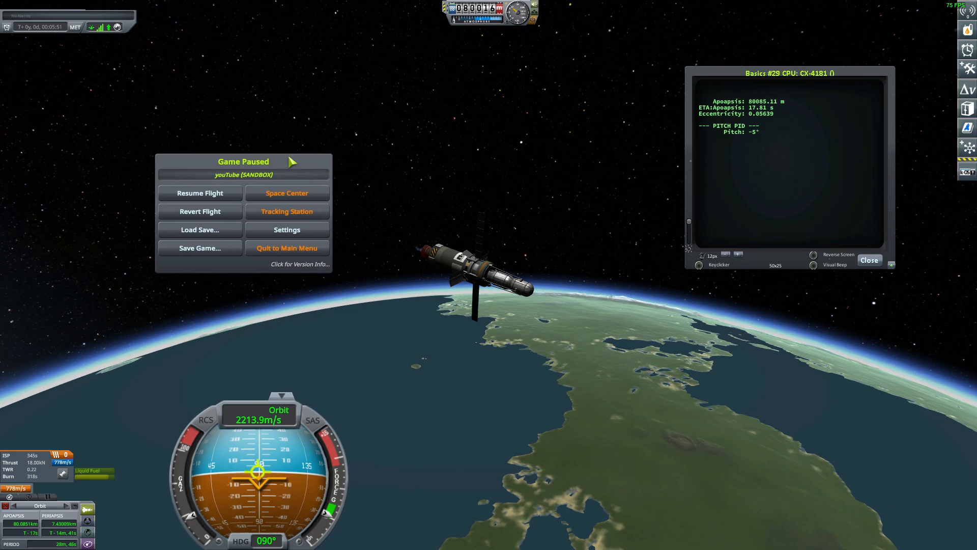
mouse_move(554, 366)
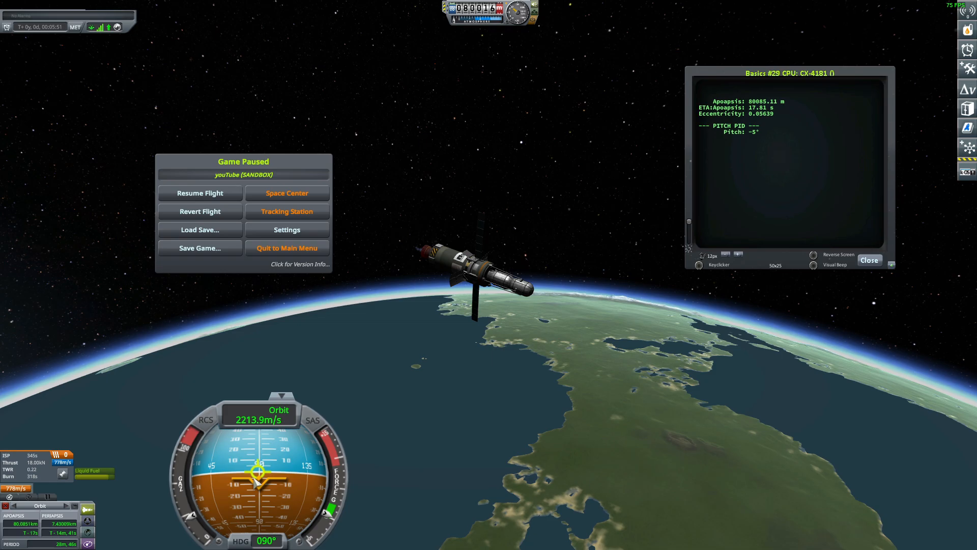
mouse_move(593, 277)
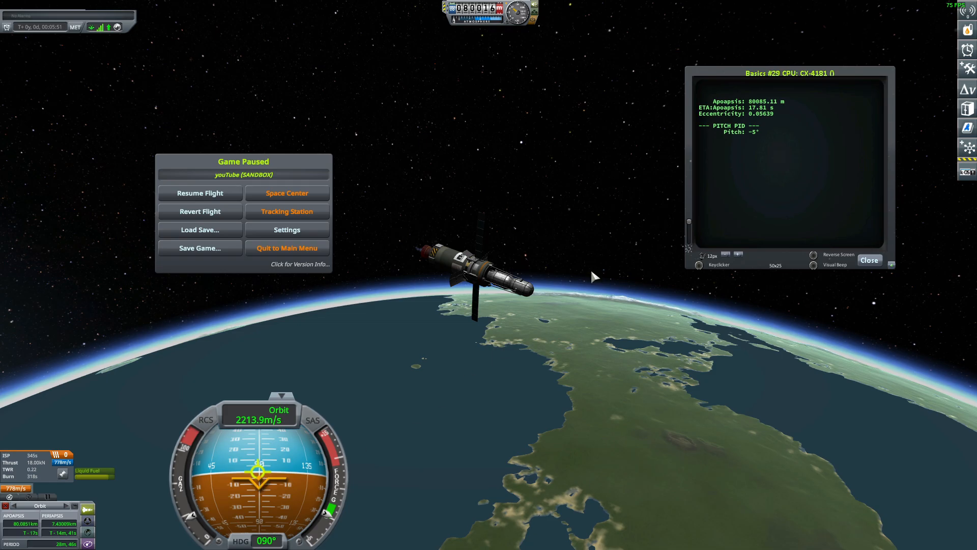
mouse_move(756, 112)
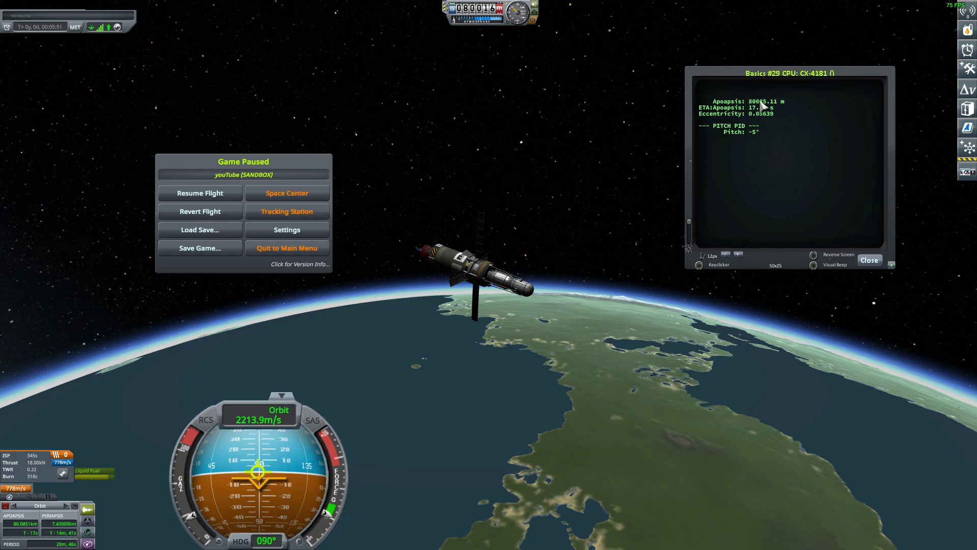
mouse_move(279, 479)
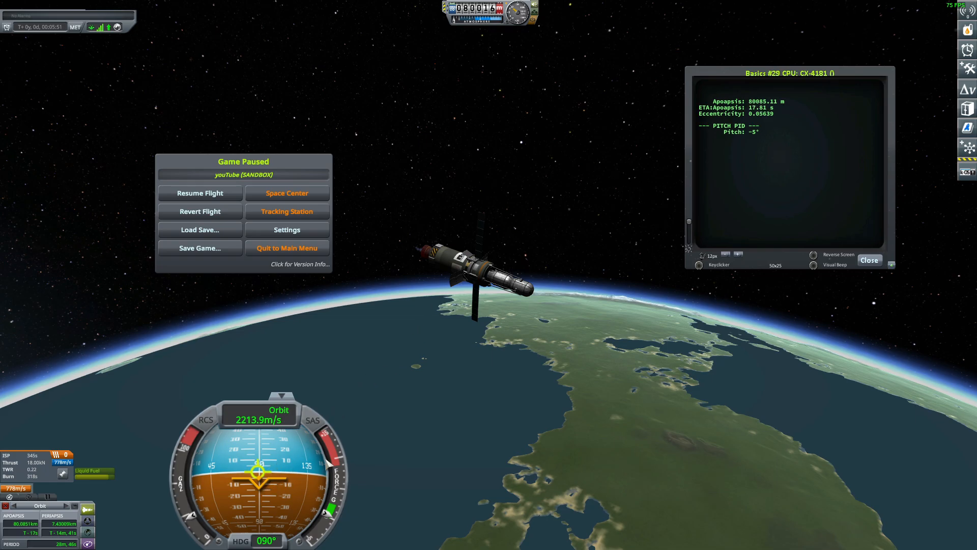
mouse_move(755, 113)
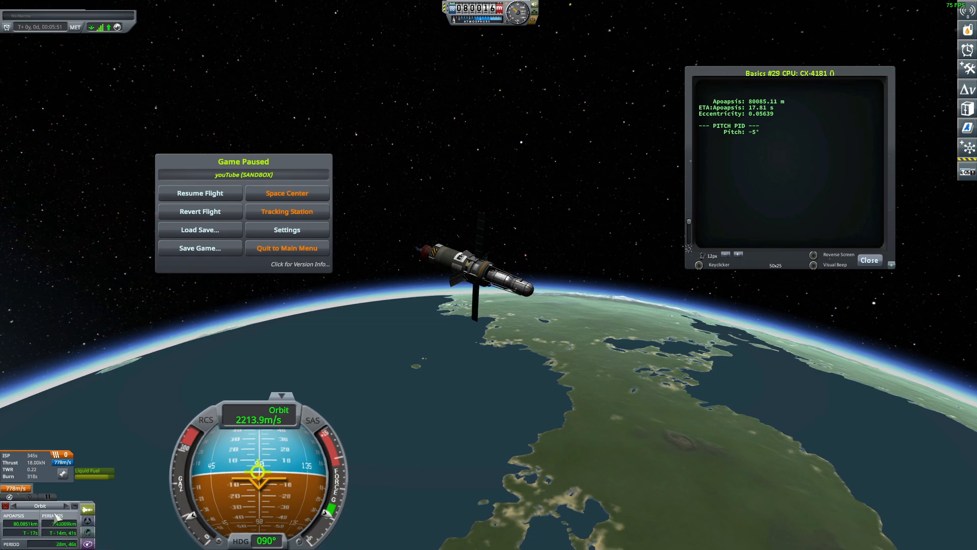
mouse_move(723, 116)
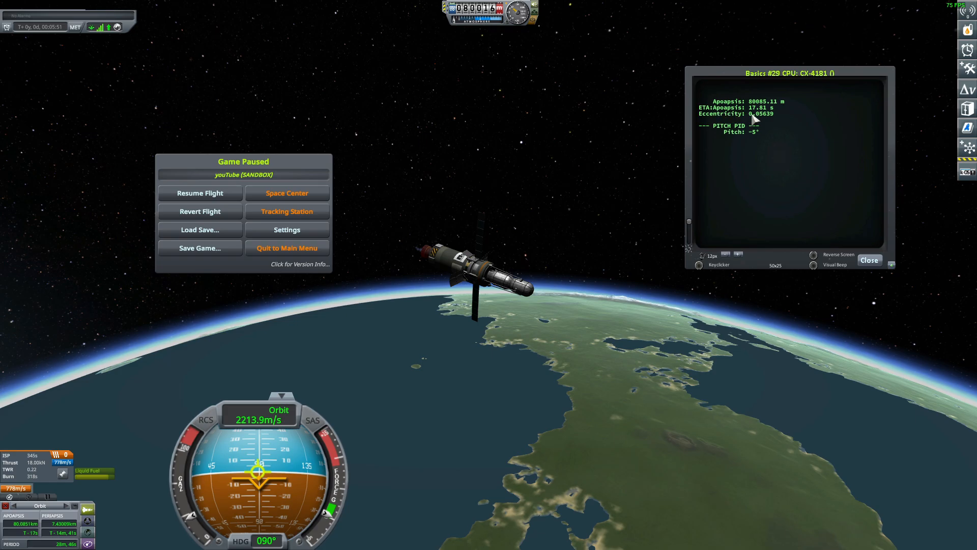
mouse_move(717, 185)
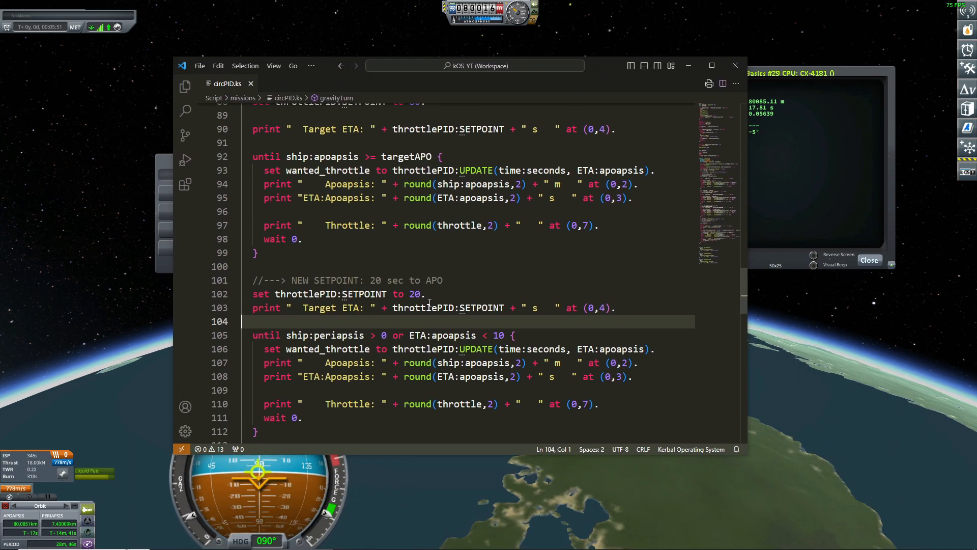
scroll("down", 3)
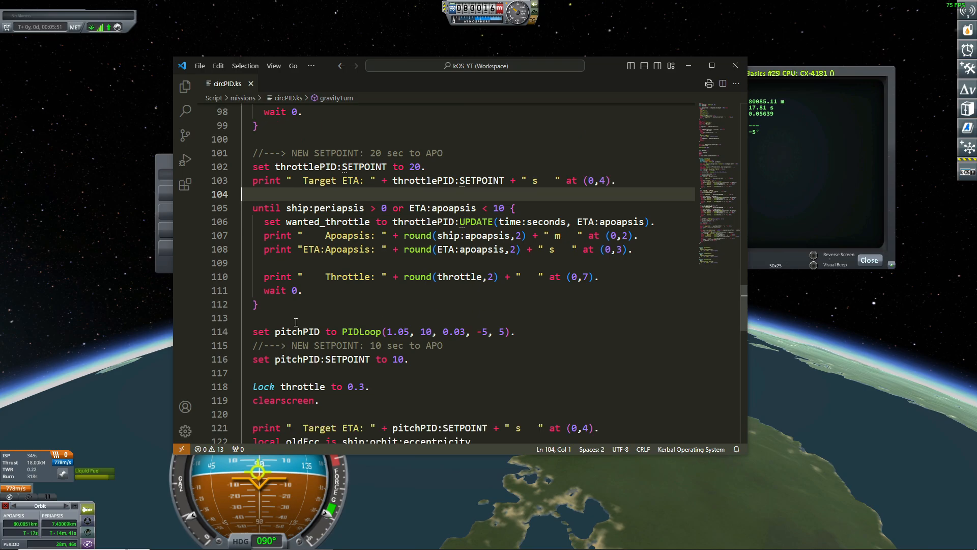
scroll("down", 3)
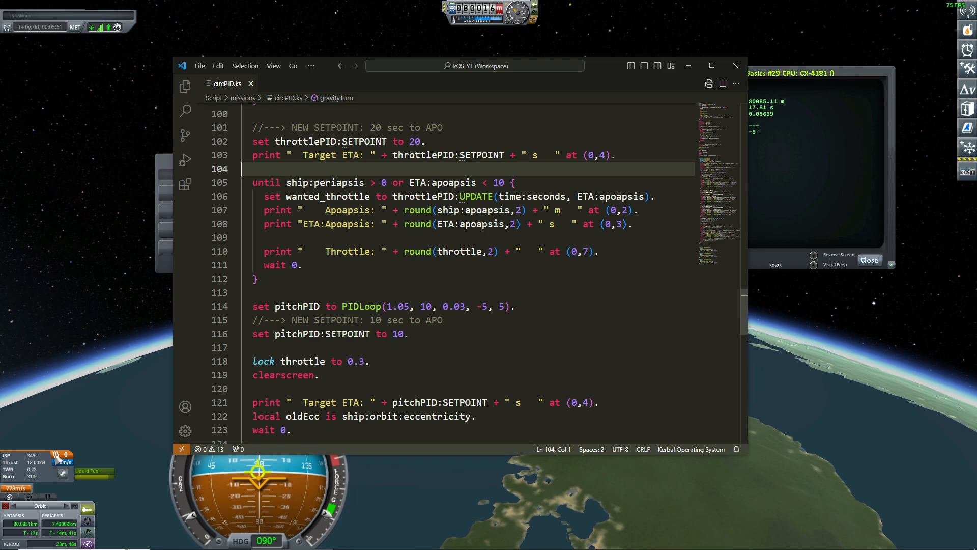
left_click(259, 182)
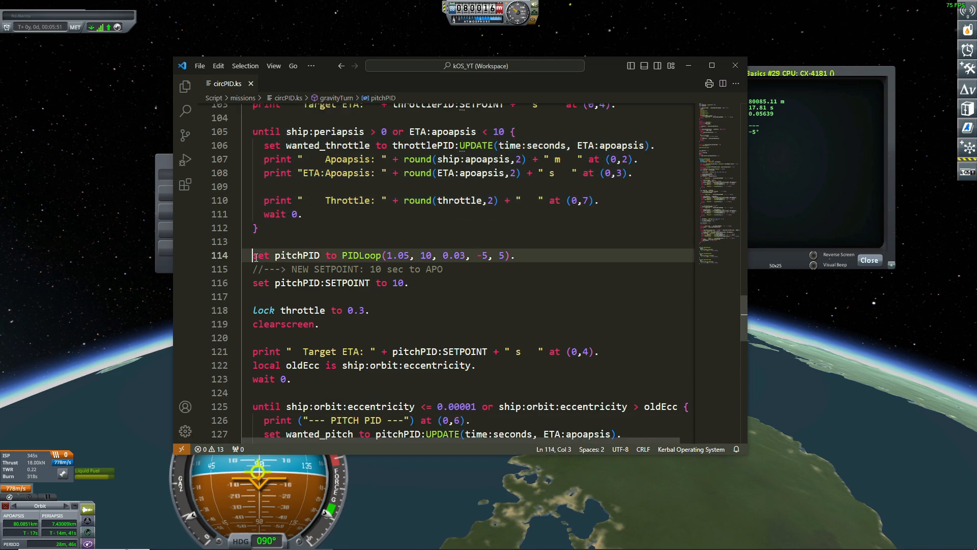
mouse_move(296, 254)
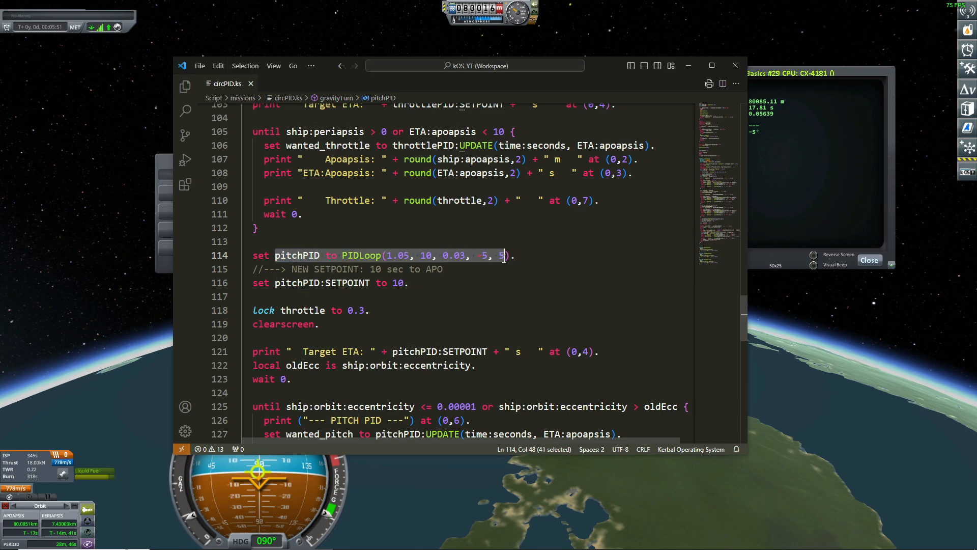
left_click(479, 255)
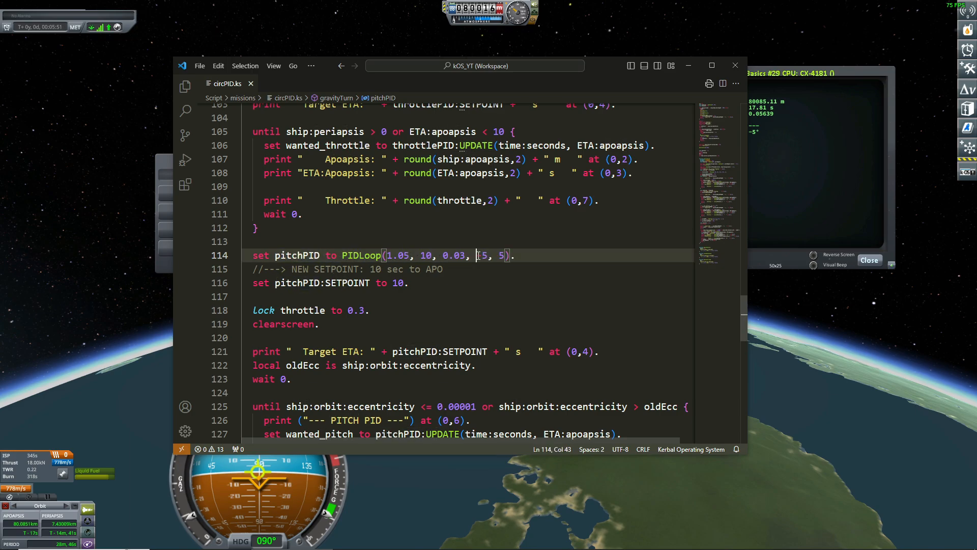
mouse_move(499, 256)
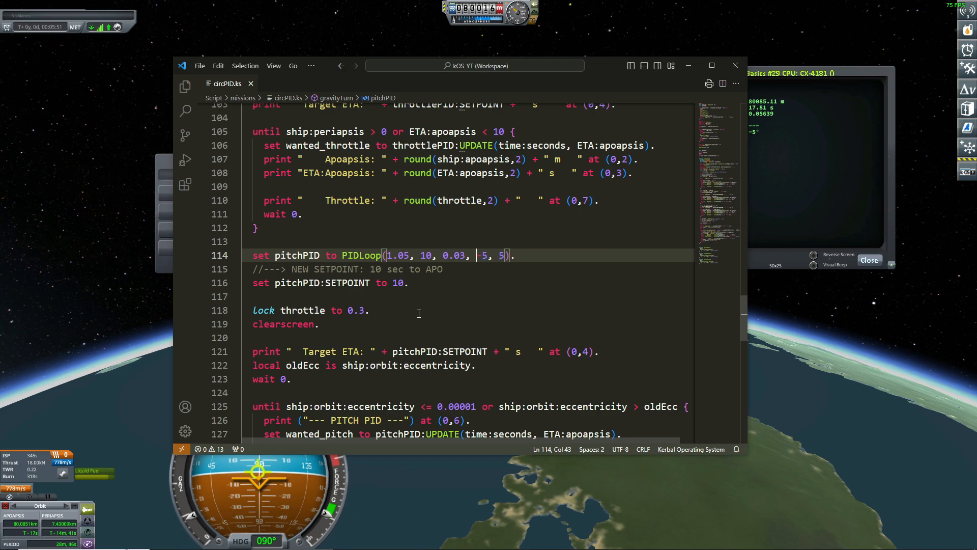
double_click(398, 282)
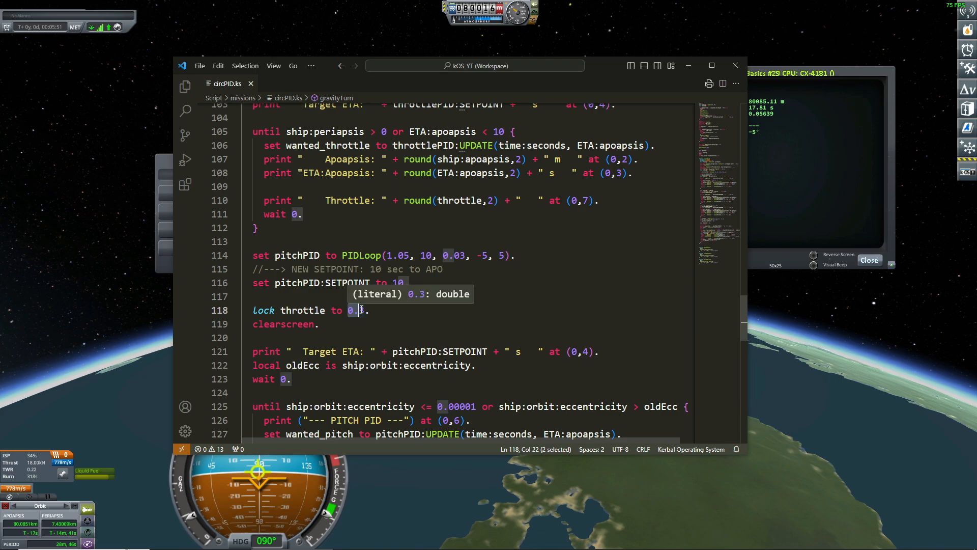
left_click(379, 311)
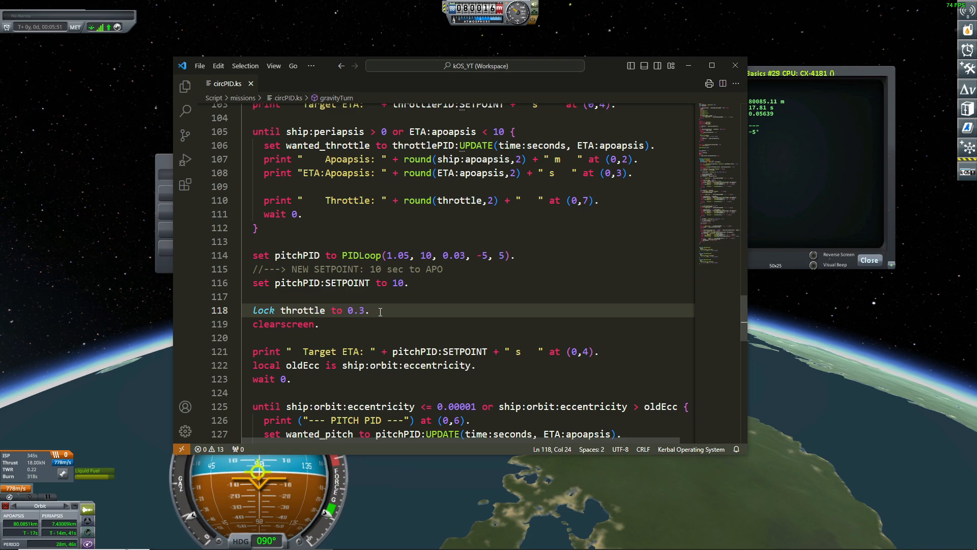
key("Escape")
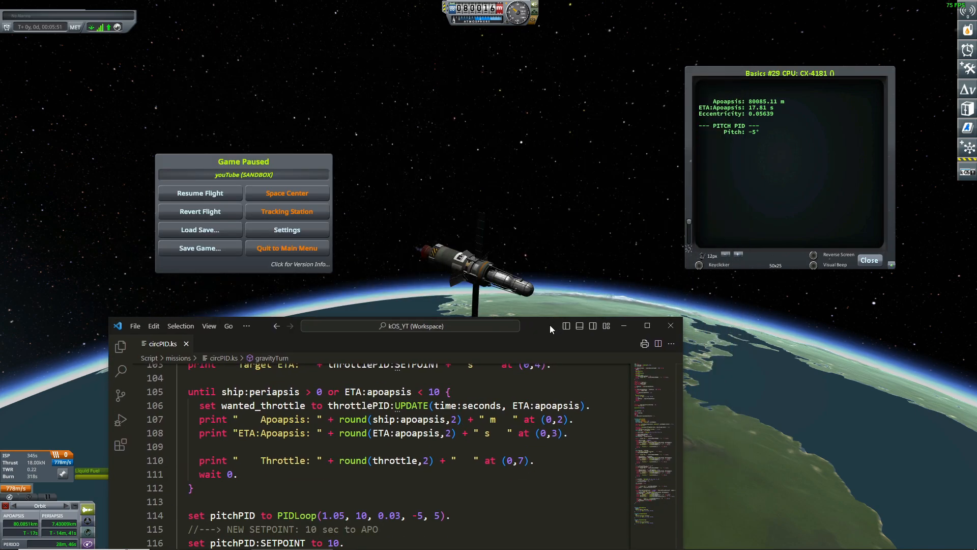
left_click(200, 193)
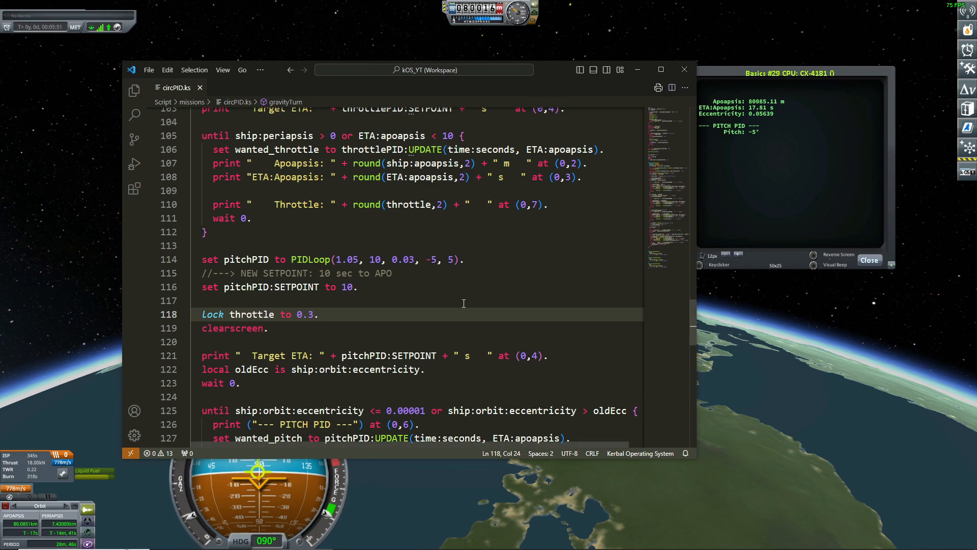
scroll("down", 3)
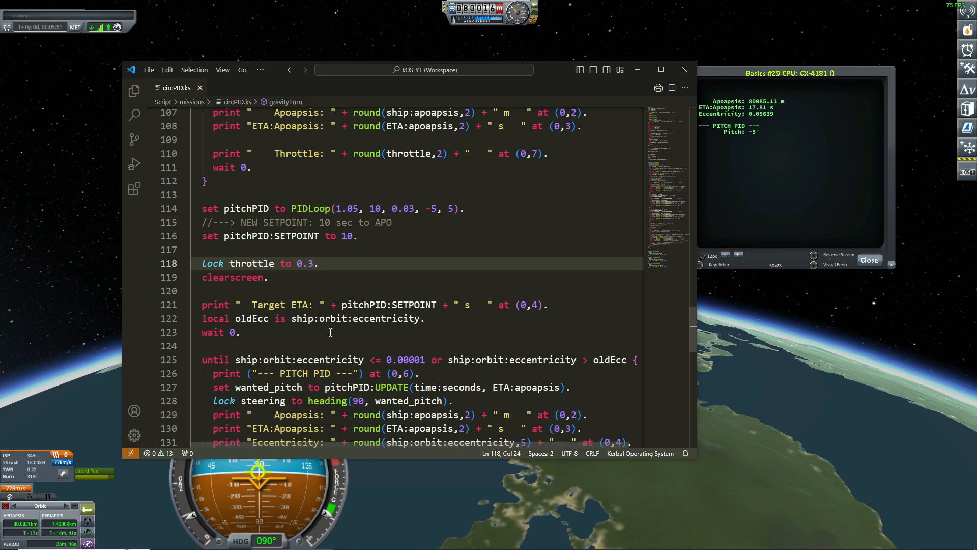
scroll("down", 3)
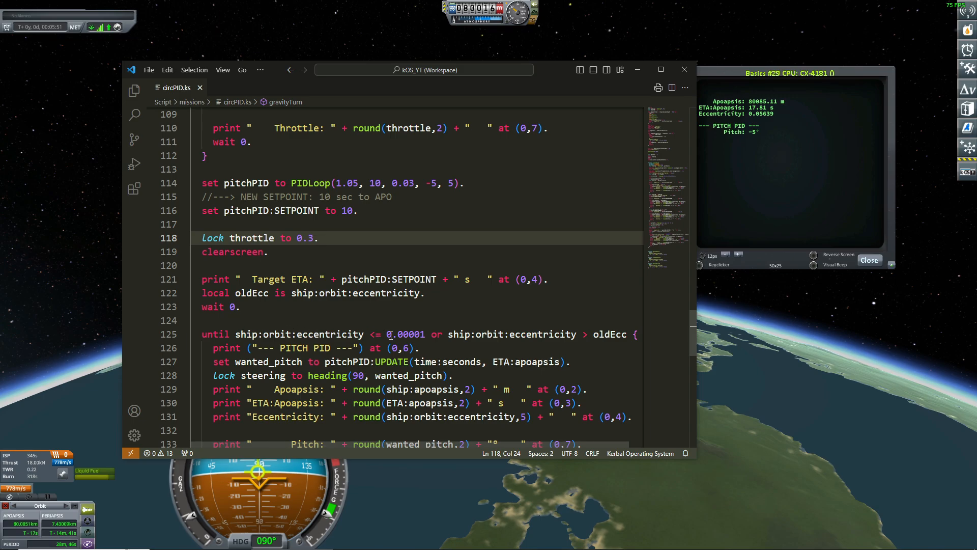
double_click(405, 334)
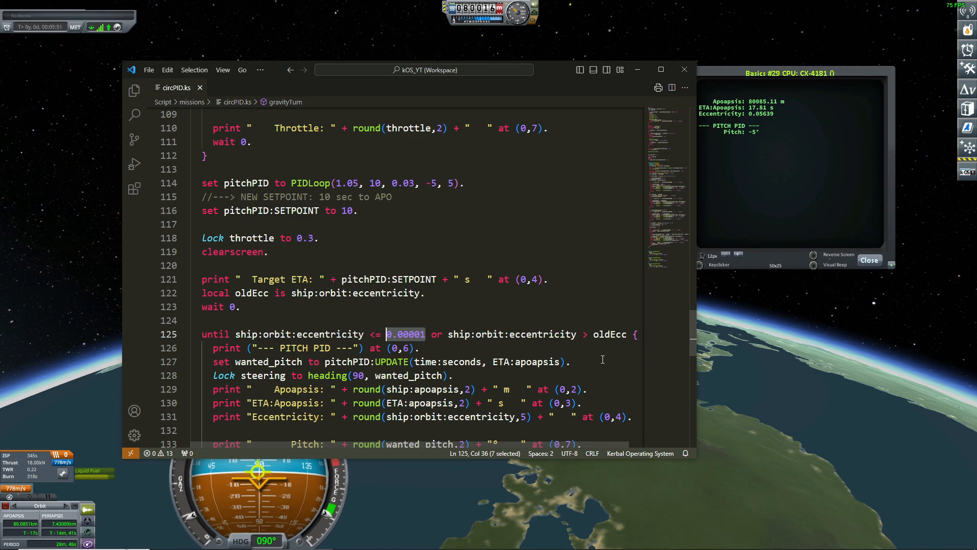
mouse_move(651, 373)
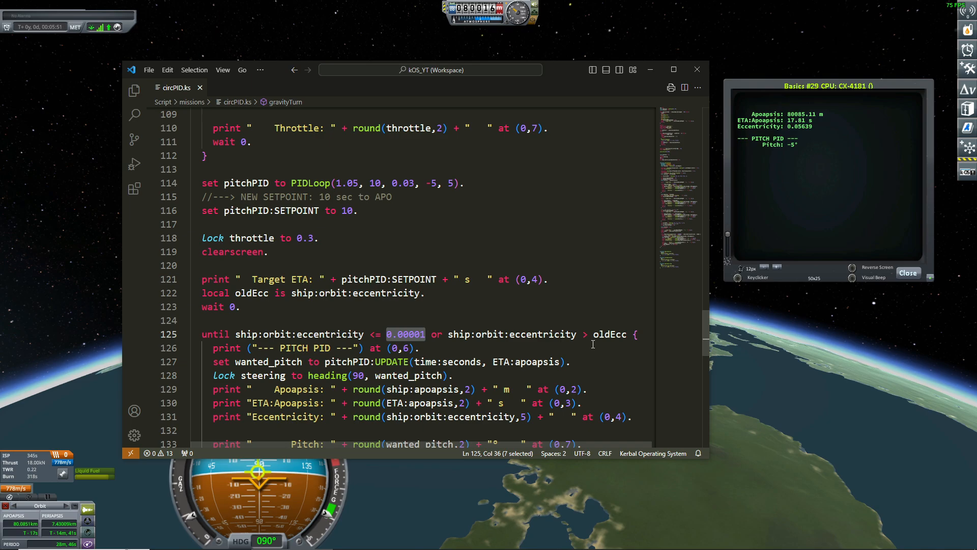
left_click(596, 334)
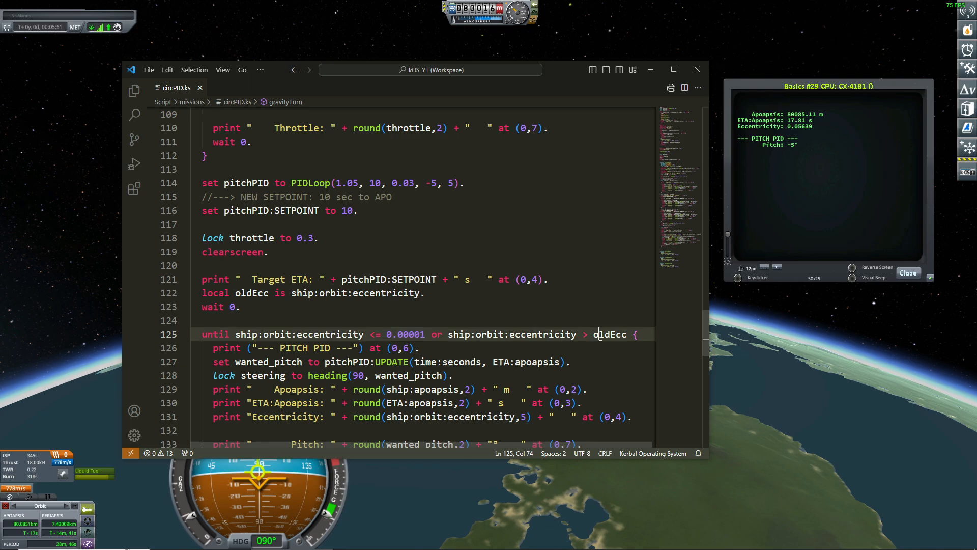
scroll("down", 3)
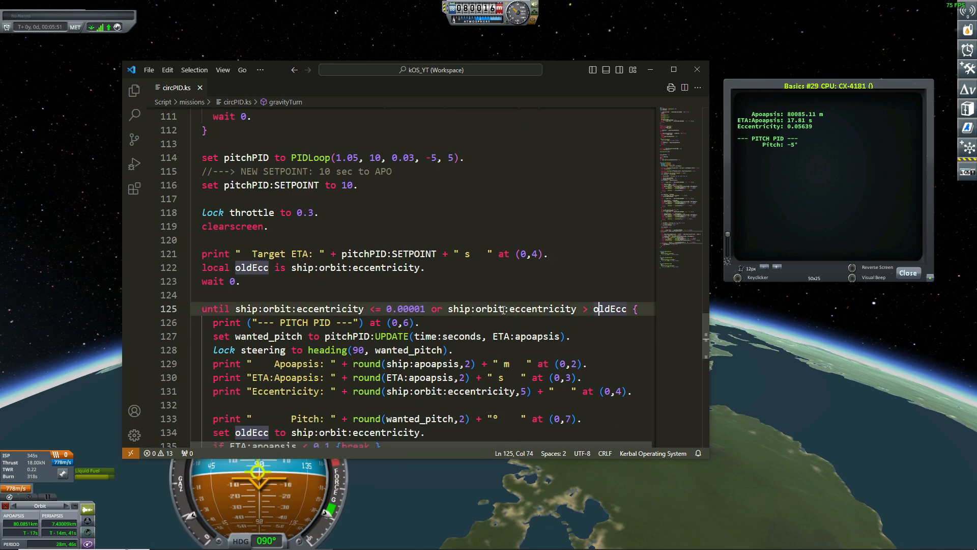
double_click(540, 309)
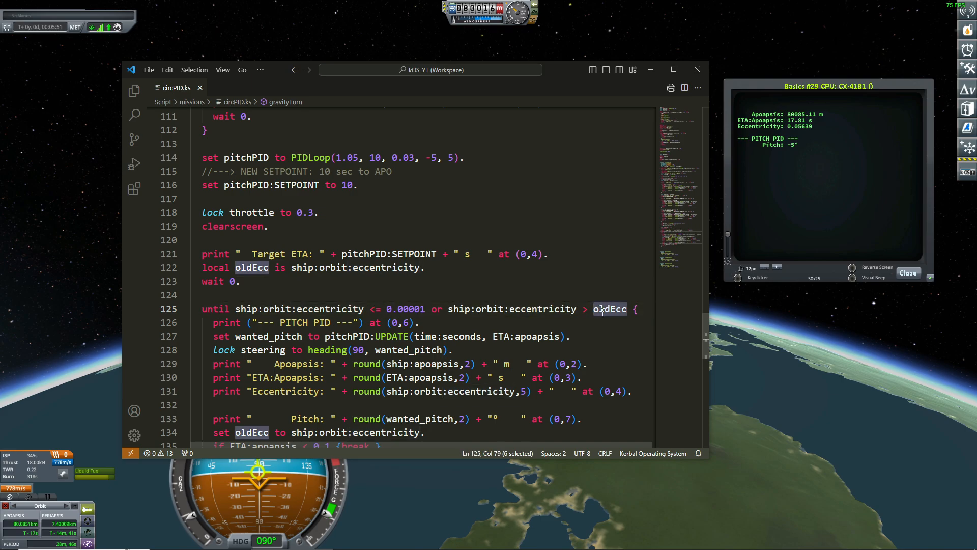
mouse_move(495, 308)
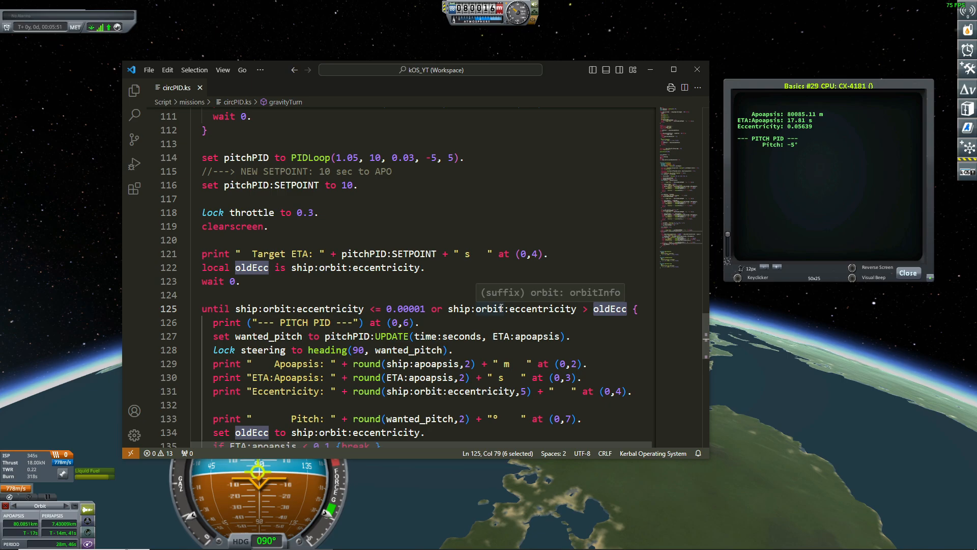
mouse_move(537, 308)
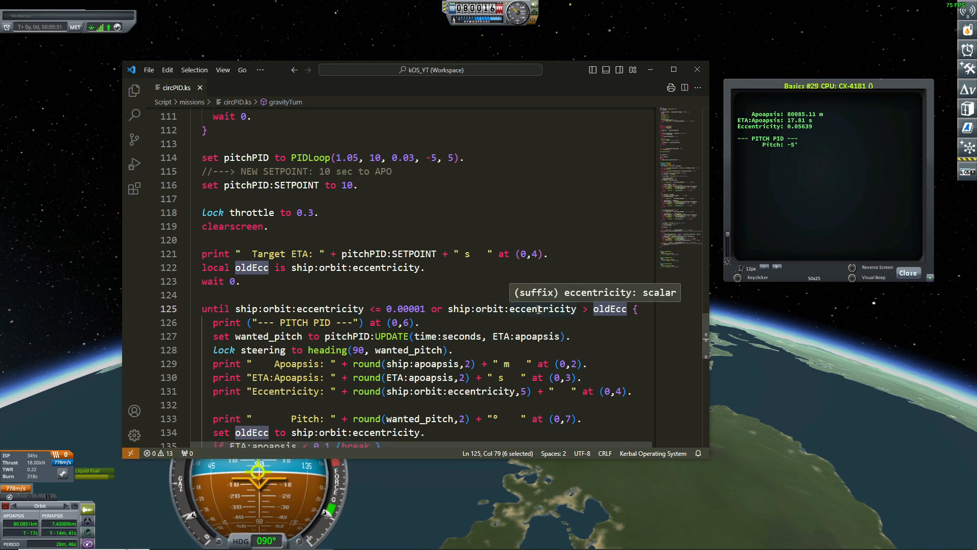
scroll("down", 3)
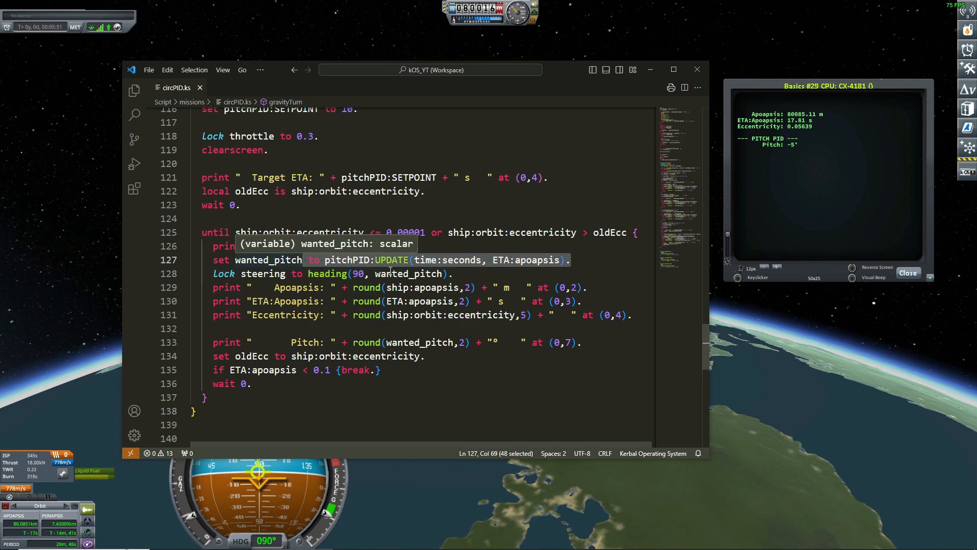
left_click(448, 274)
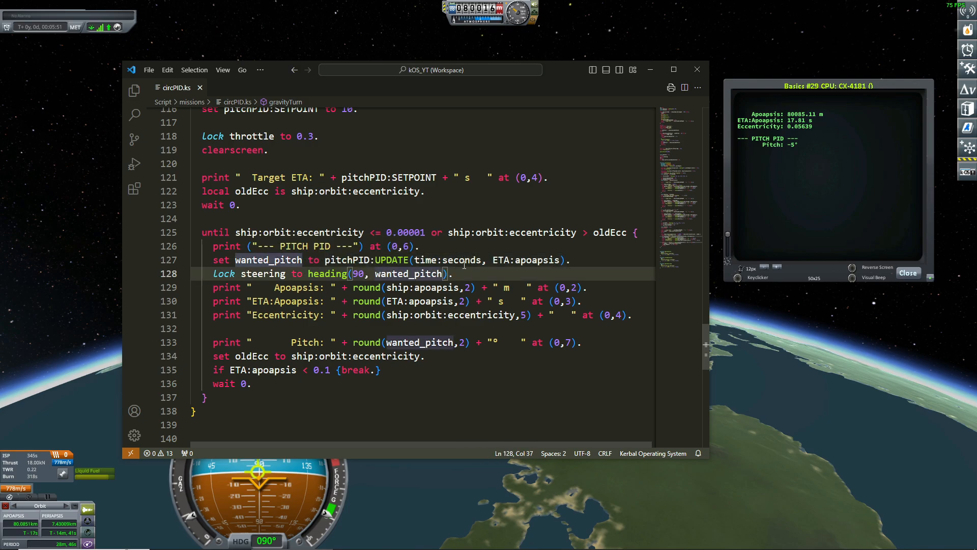
mouse_move(461, 260)
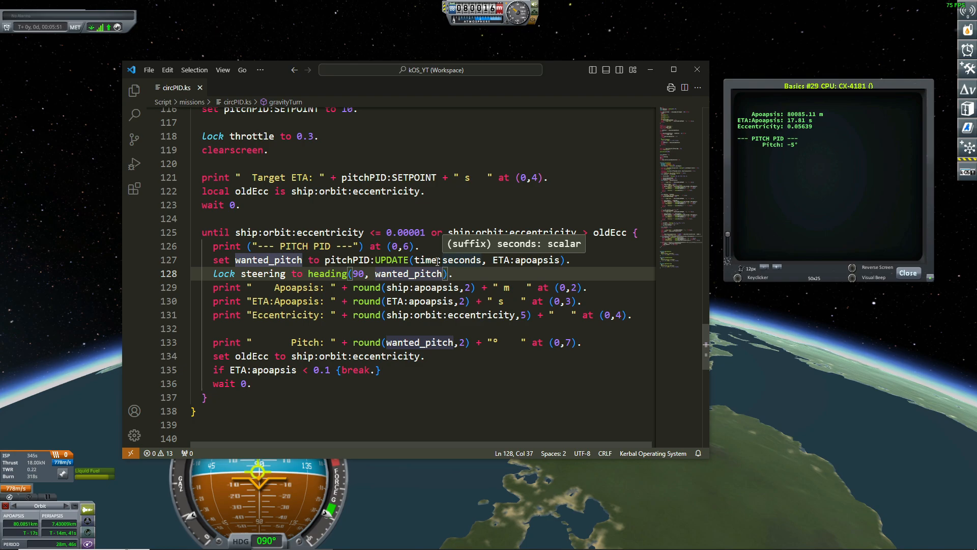
mouse_move(426, 259)
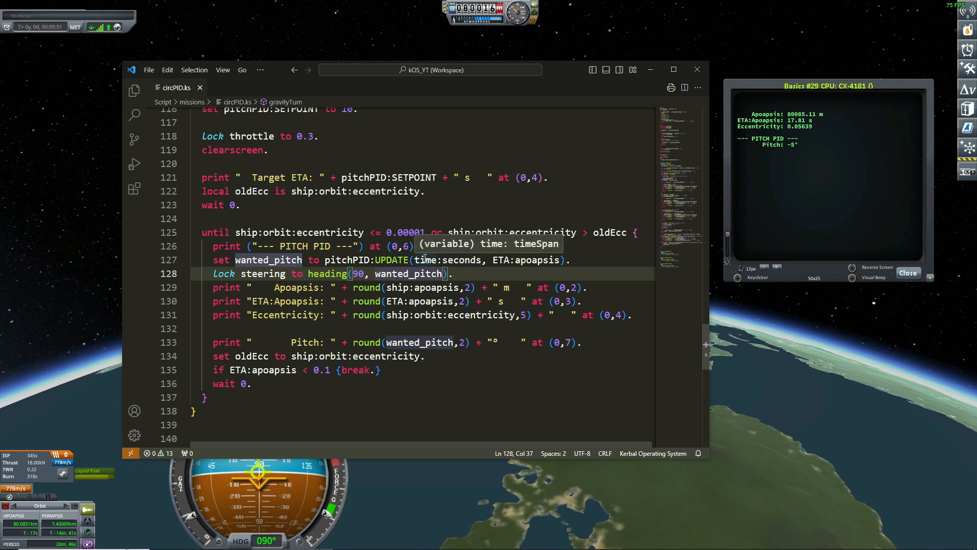
mouse_move(391, 260)
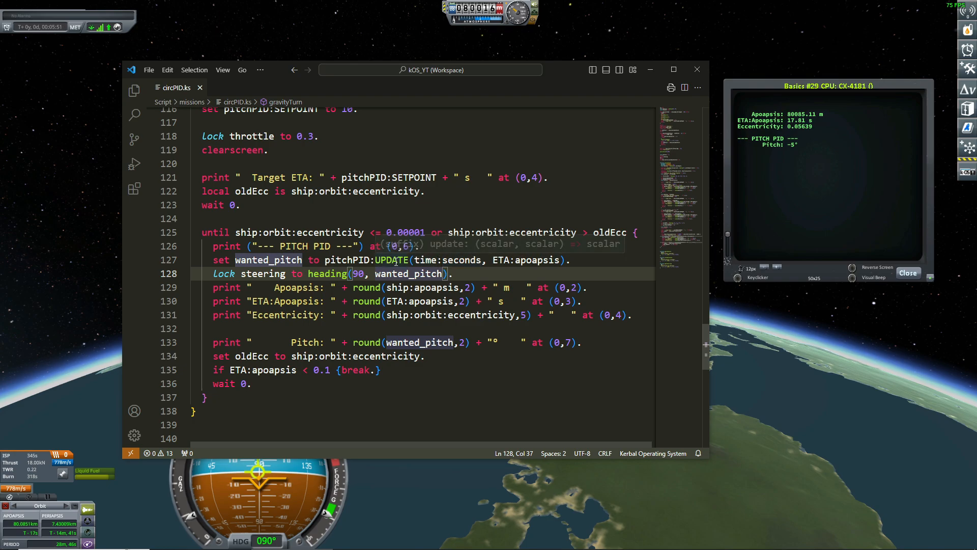
mouse_move(269, 259)
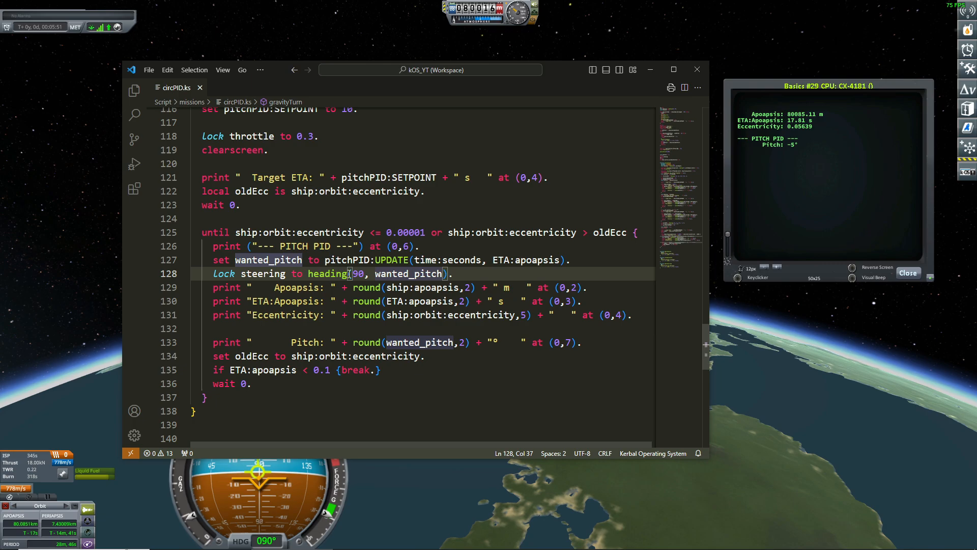
double_click(356, 274)
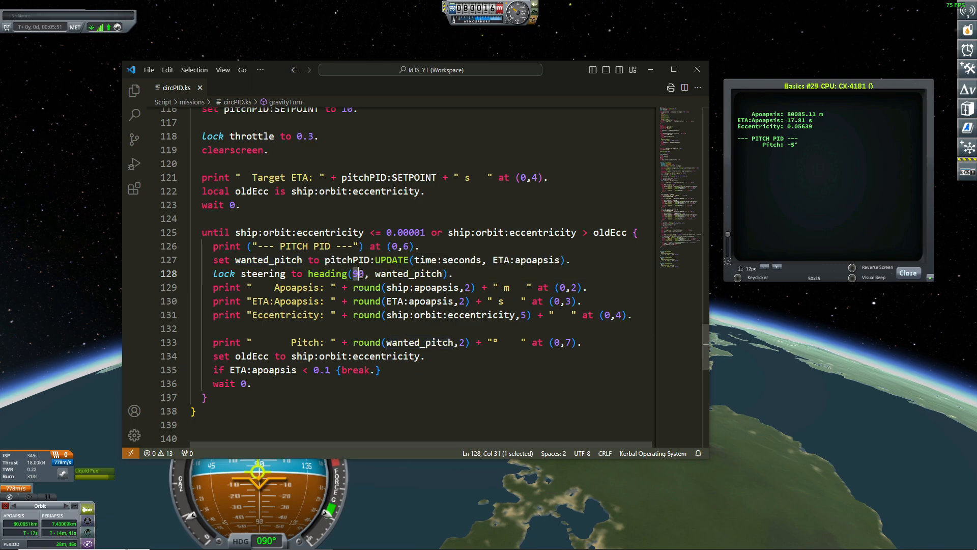
mouse_move(358, 274)
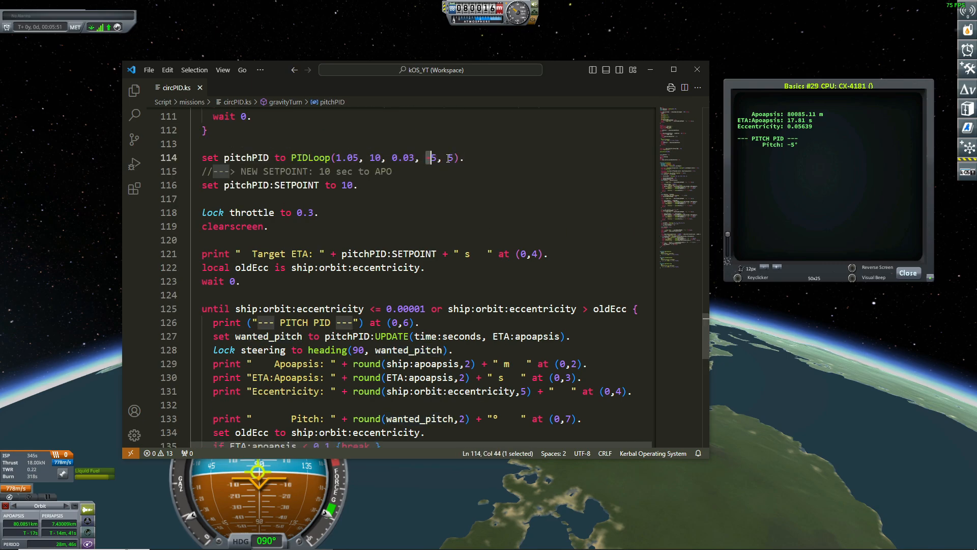
scroll("down", 3)
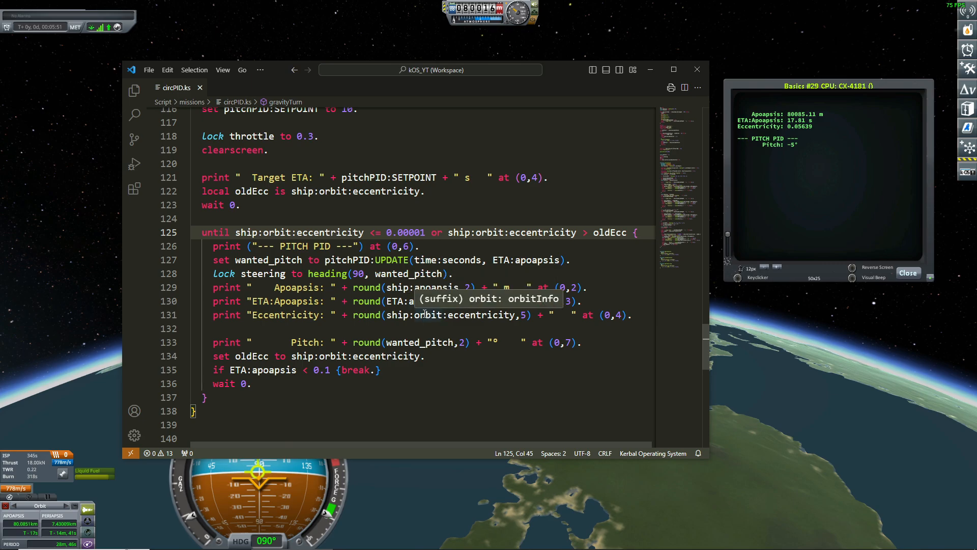
scroll("down", 3)
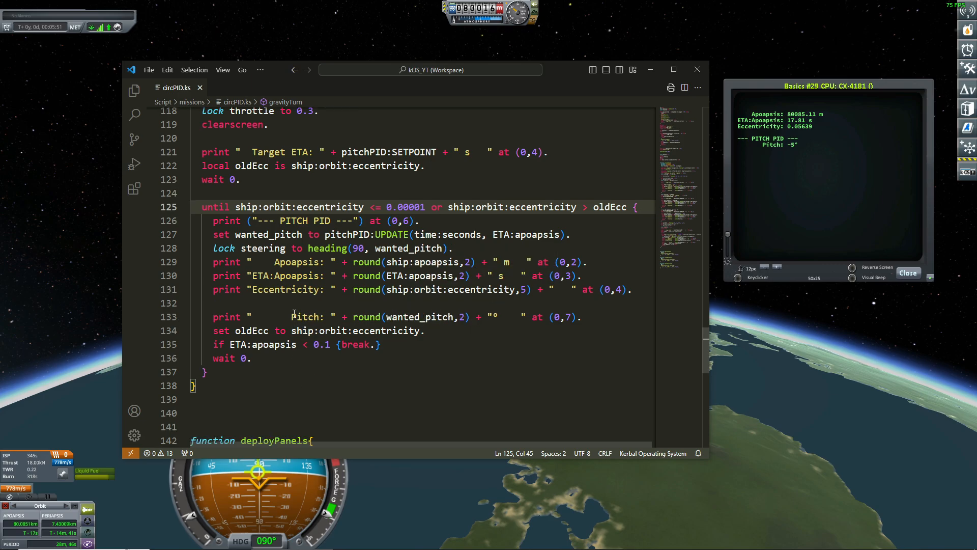
left_click(229, 344)
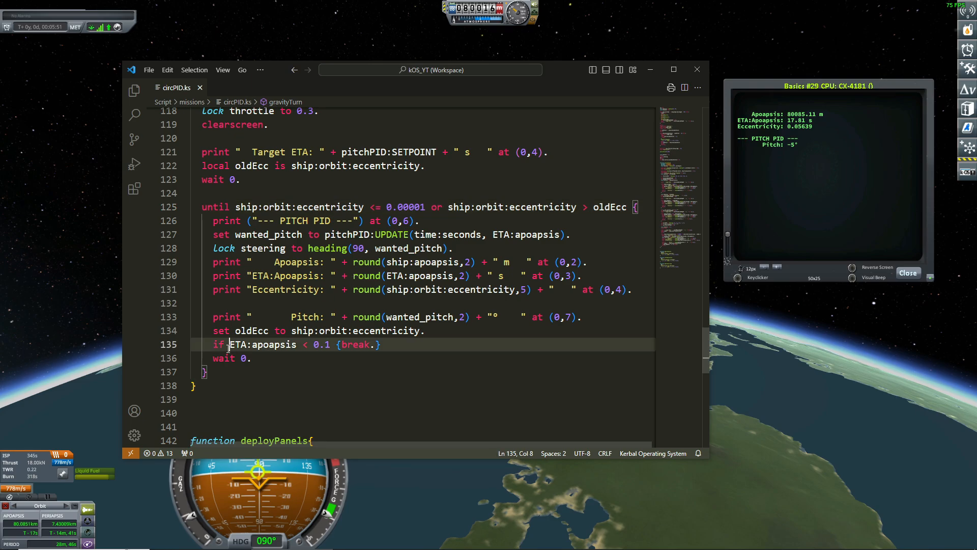
left_click(324, 344)
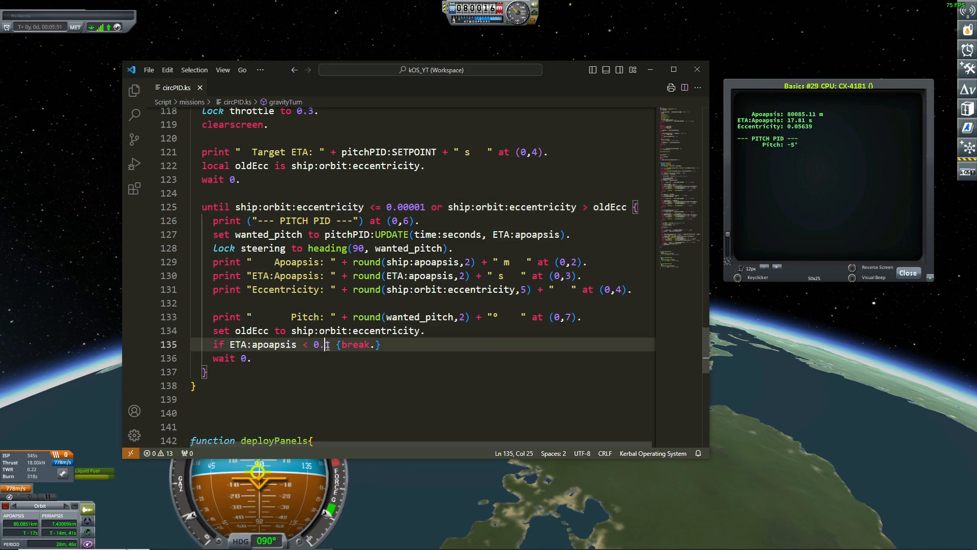
mouse_move(321, 344)
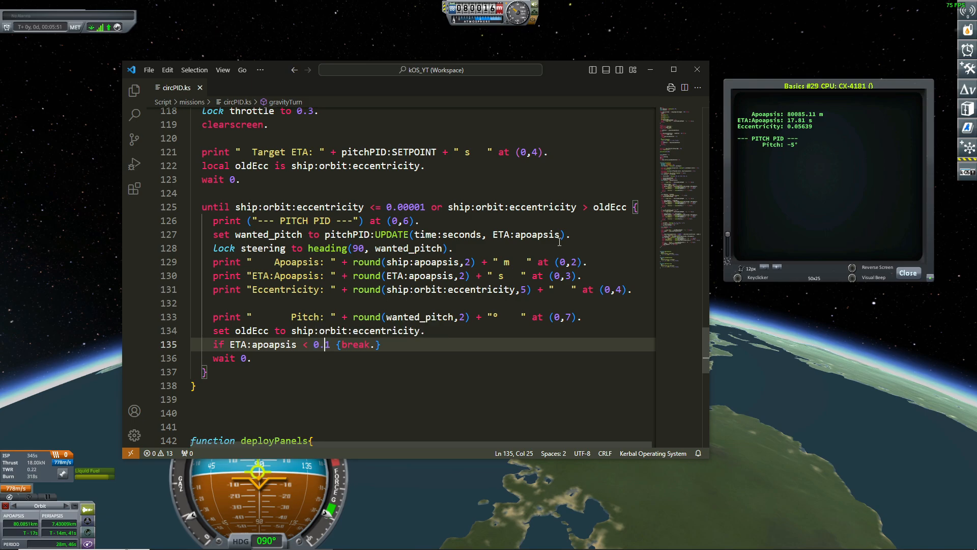
mouse_move(338, 364)
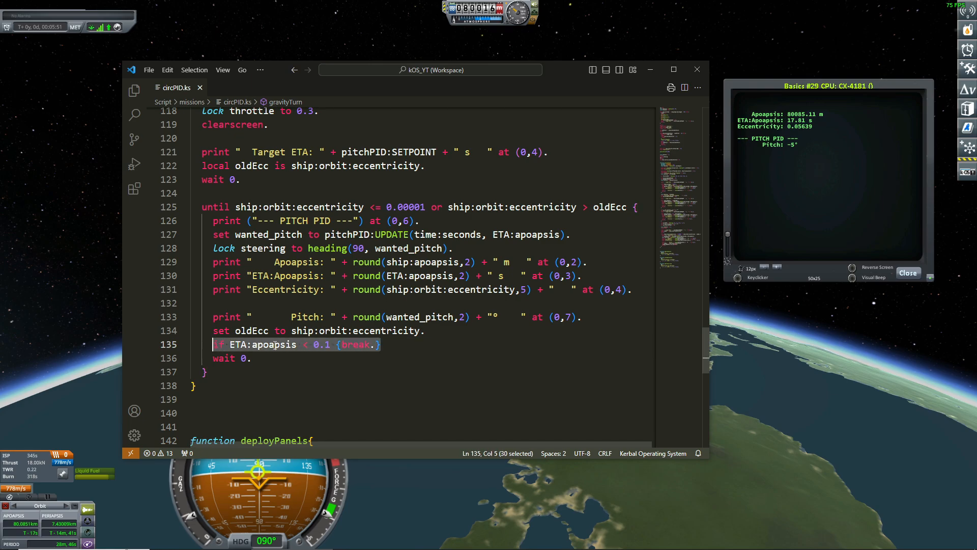
mouse_move(200, 298)
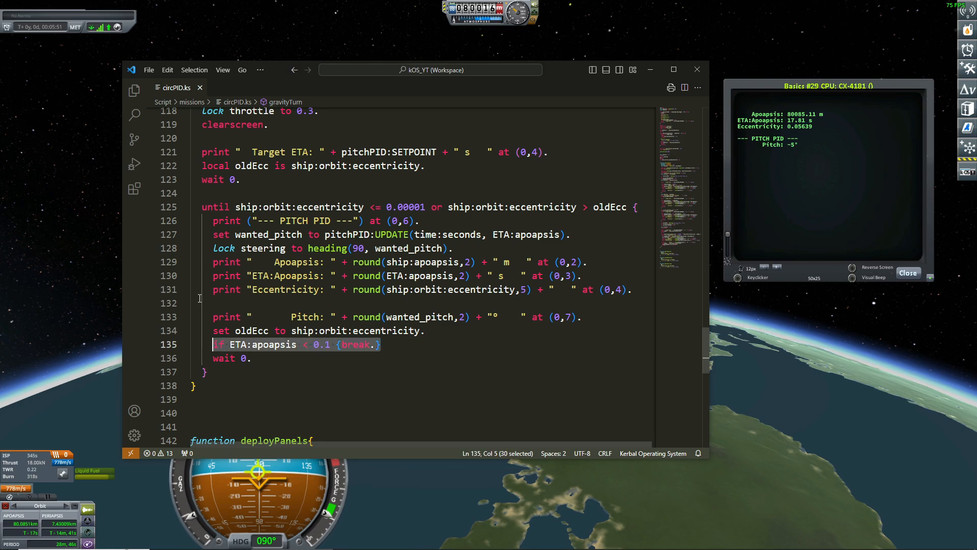
mouse_move(235, 389)
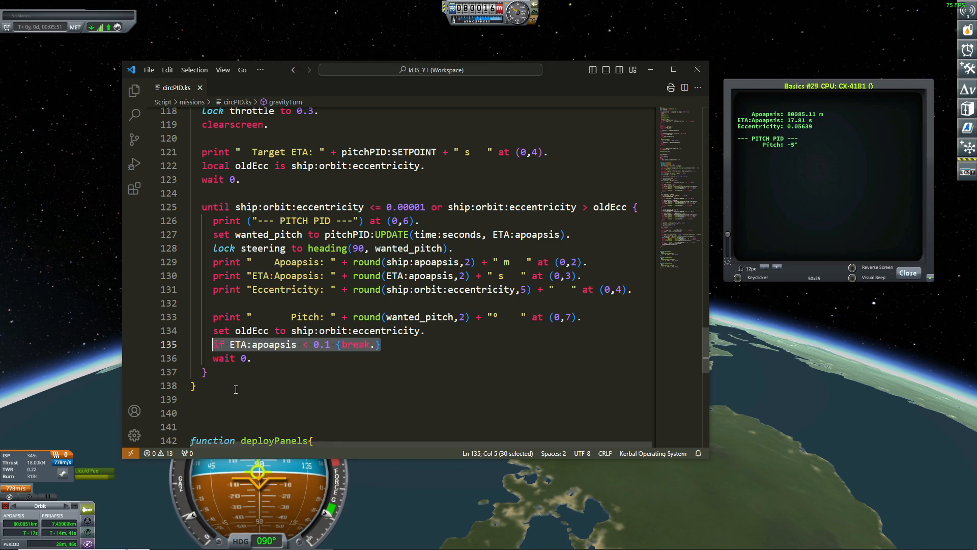
mouse_move(292, 385)
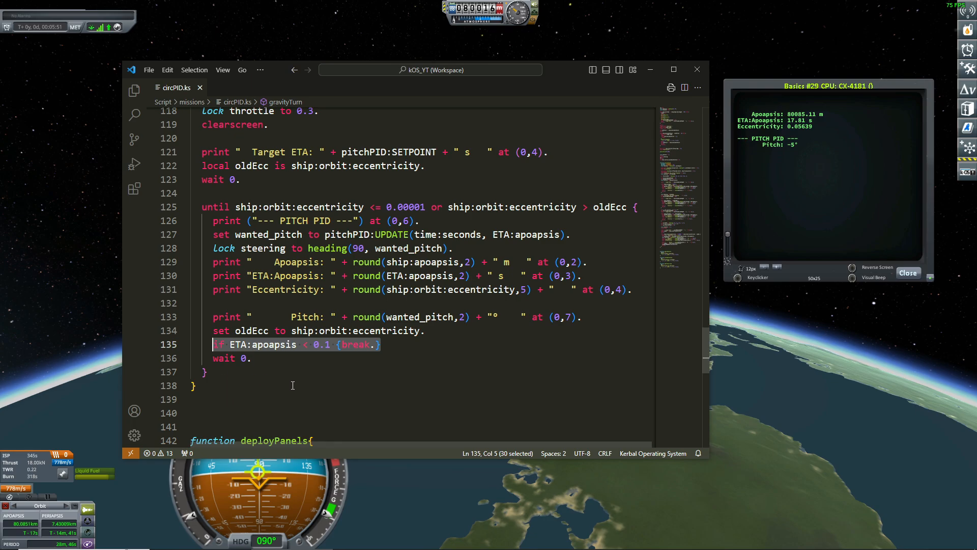
mouse_move(404, 248)
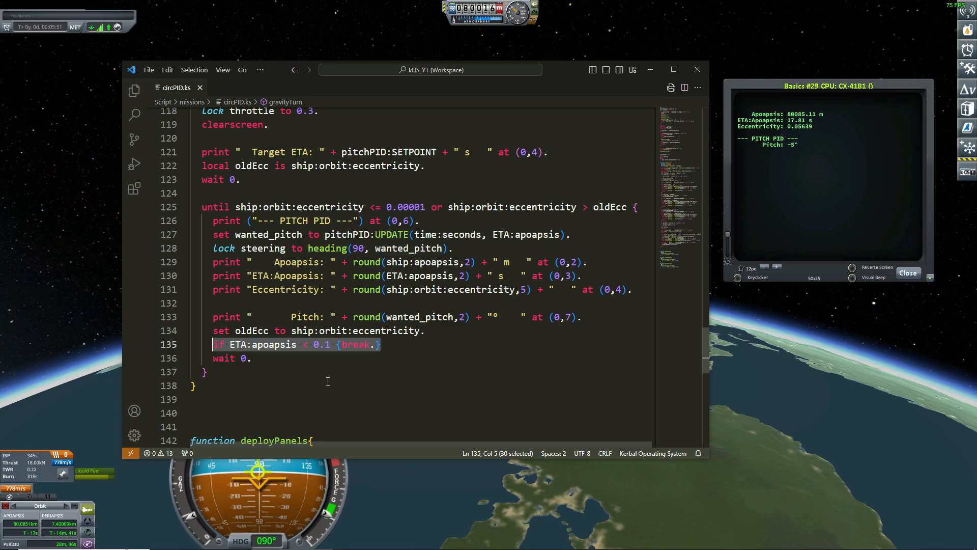
left_click(381, 344)
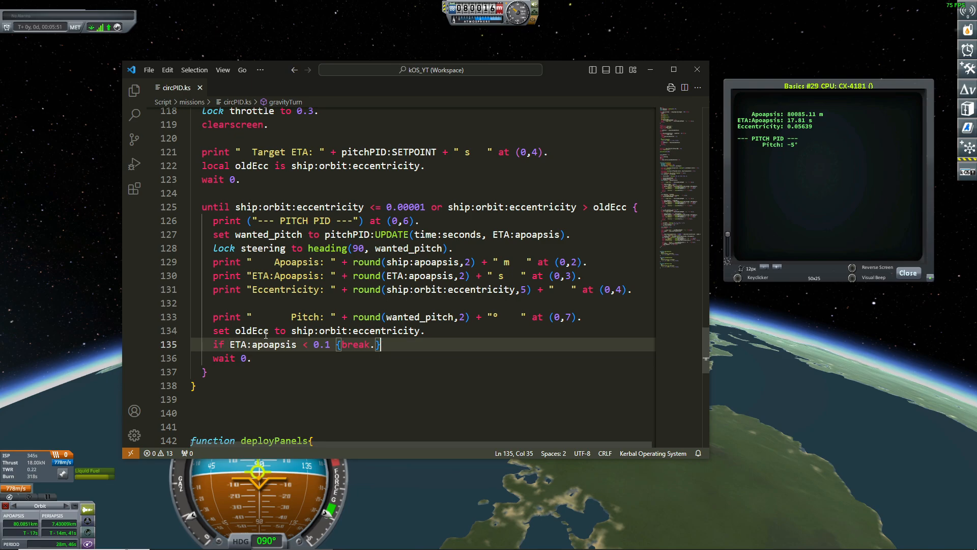
mouse_move(477, 244)
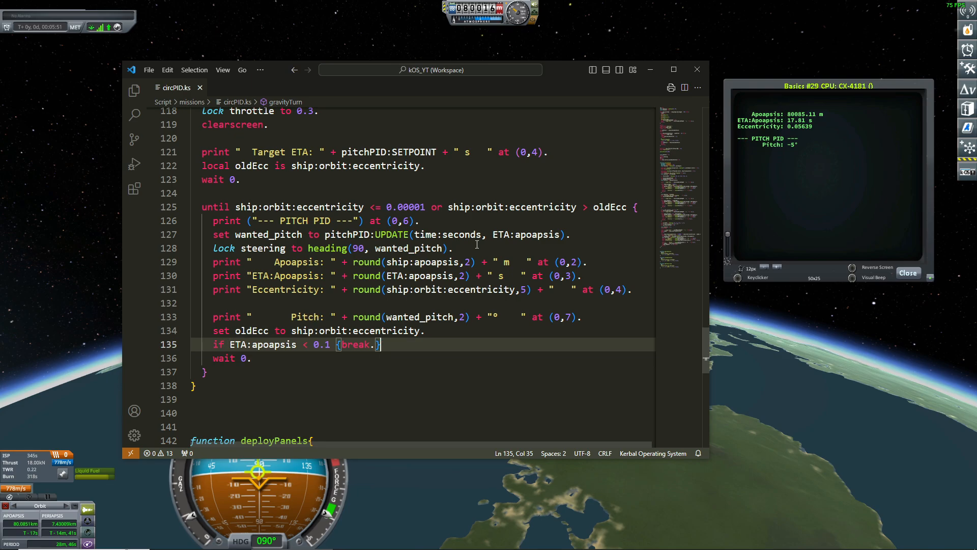
mouse_move(806, 187)
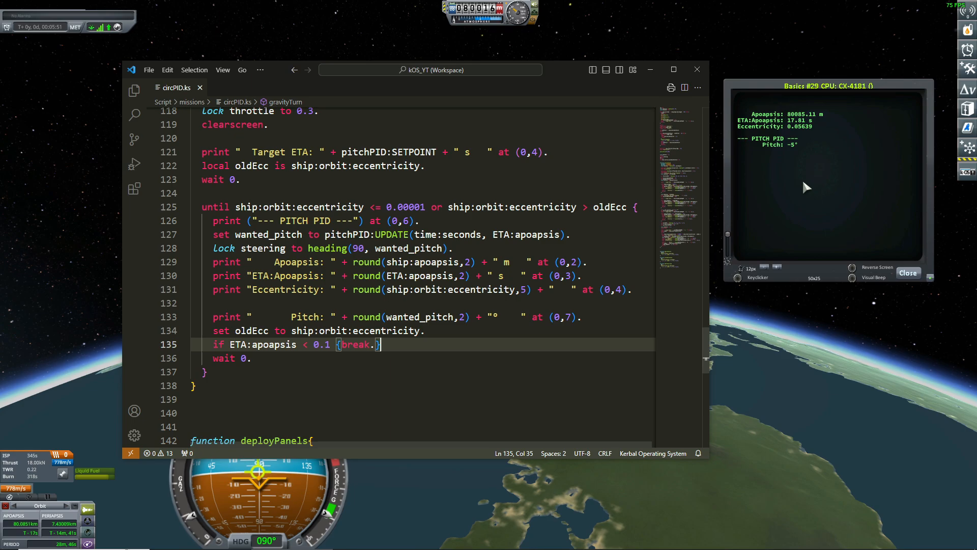
mouse_move(811, 126)
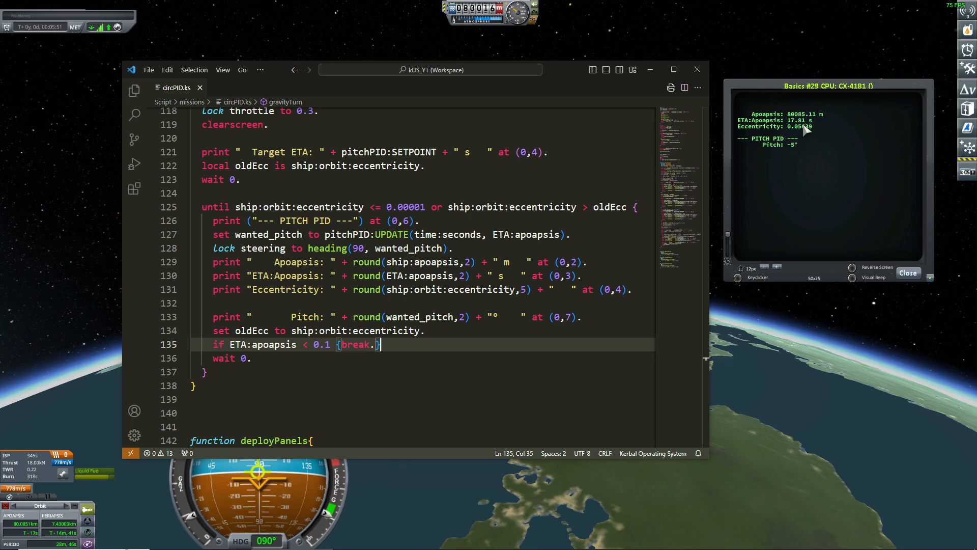
mouse_move(777, 144)
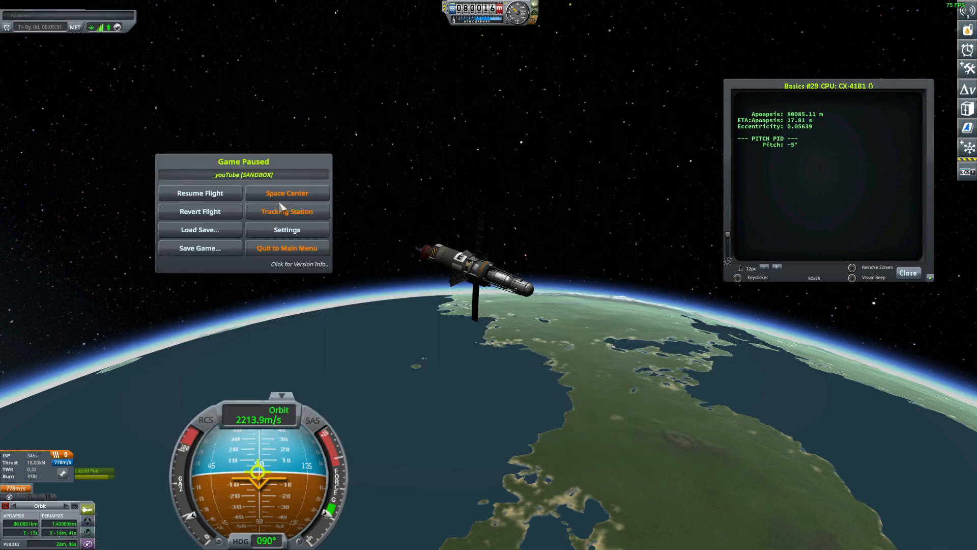
- Resume the paused flight and let circularization finish at eccentricity 2E-05, apoapsis 80,117 m
left_click(200, 193)
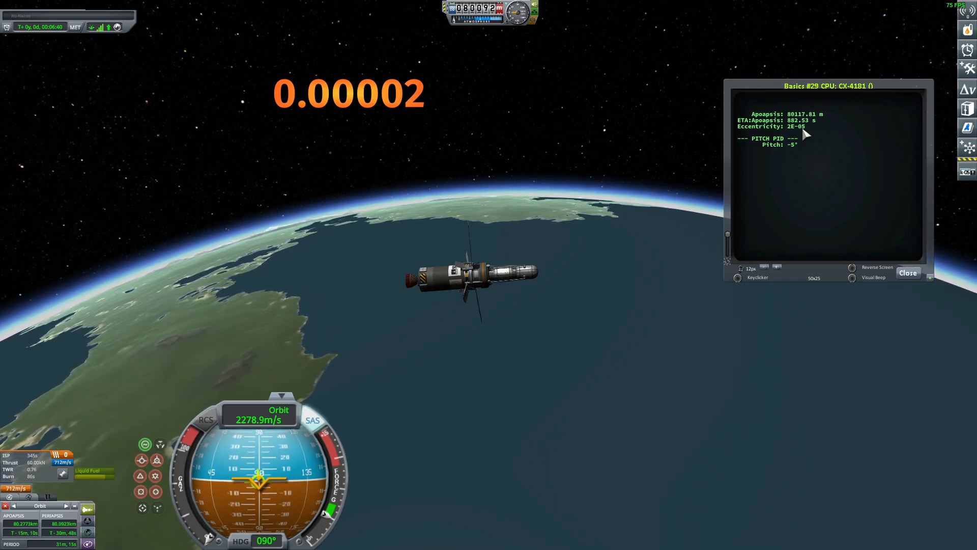
mouse_move(804, 138)
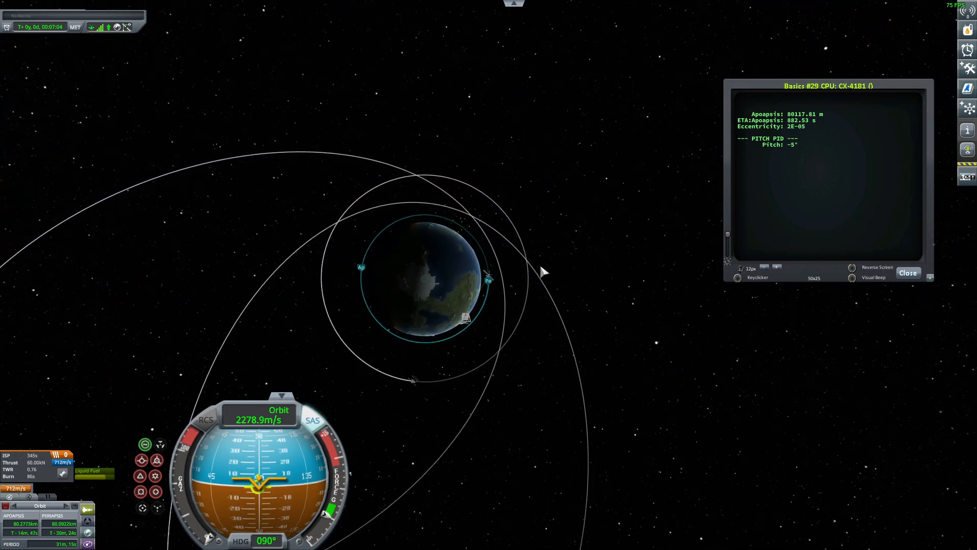
mouse_move(373, 262)
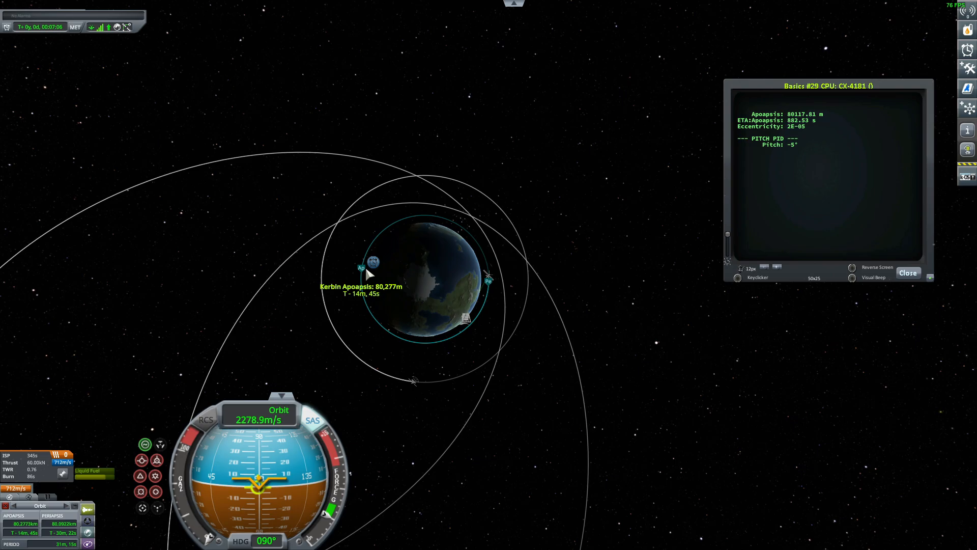
mouse_move(489, 292)
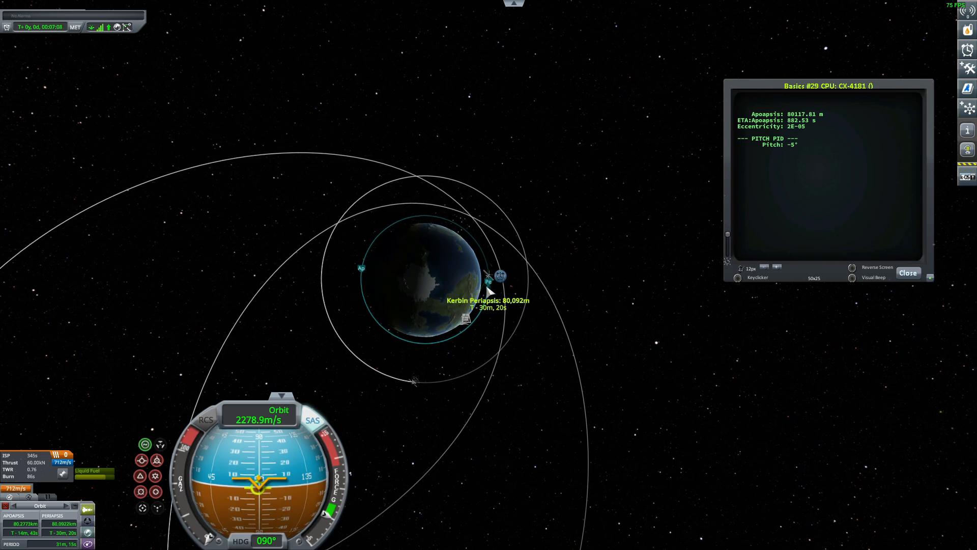